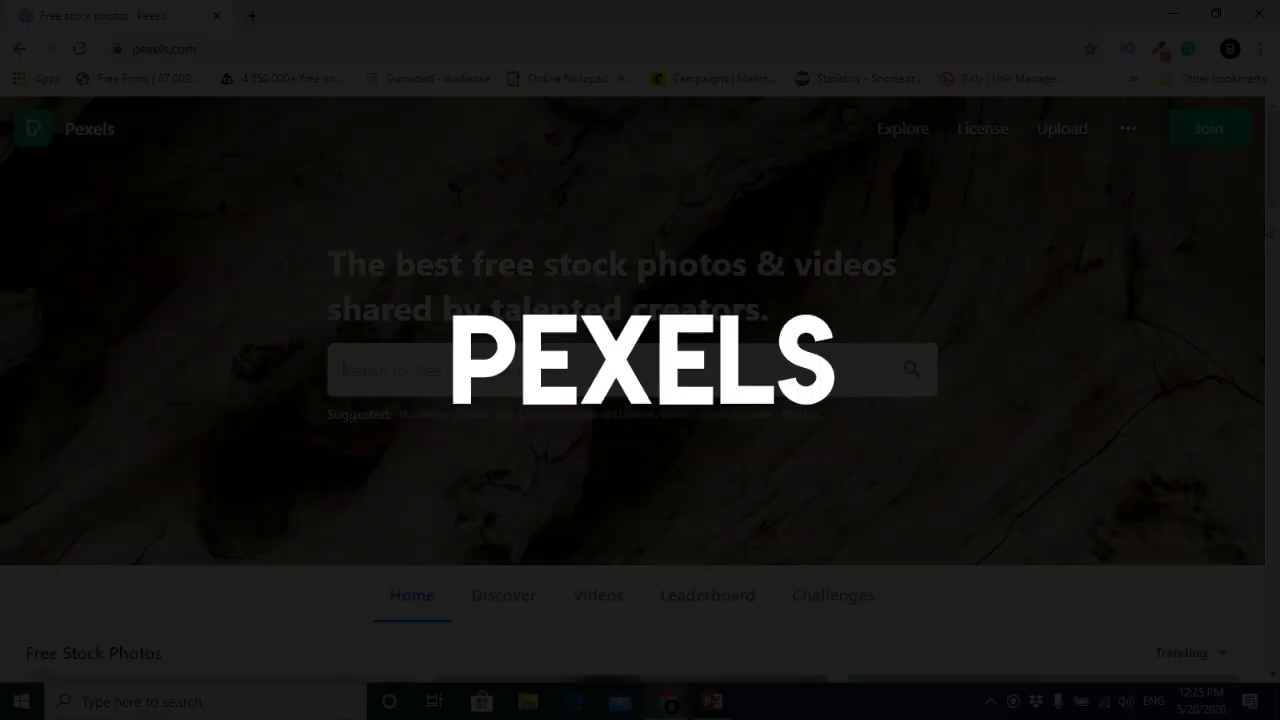
Browse down the Pexels home feed and return to the top.
{"action": "scroll", "scroll_direction": "down", "scroll_amount": 3}
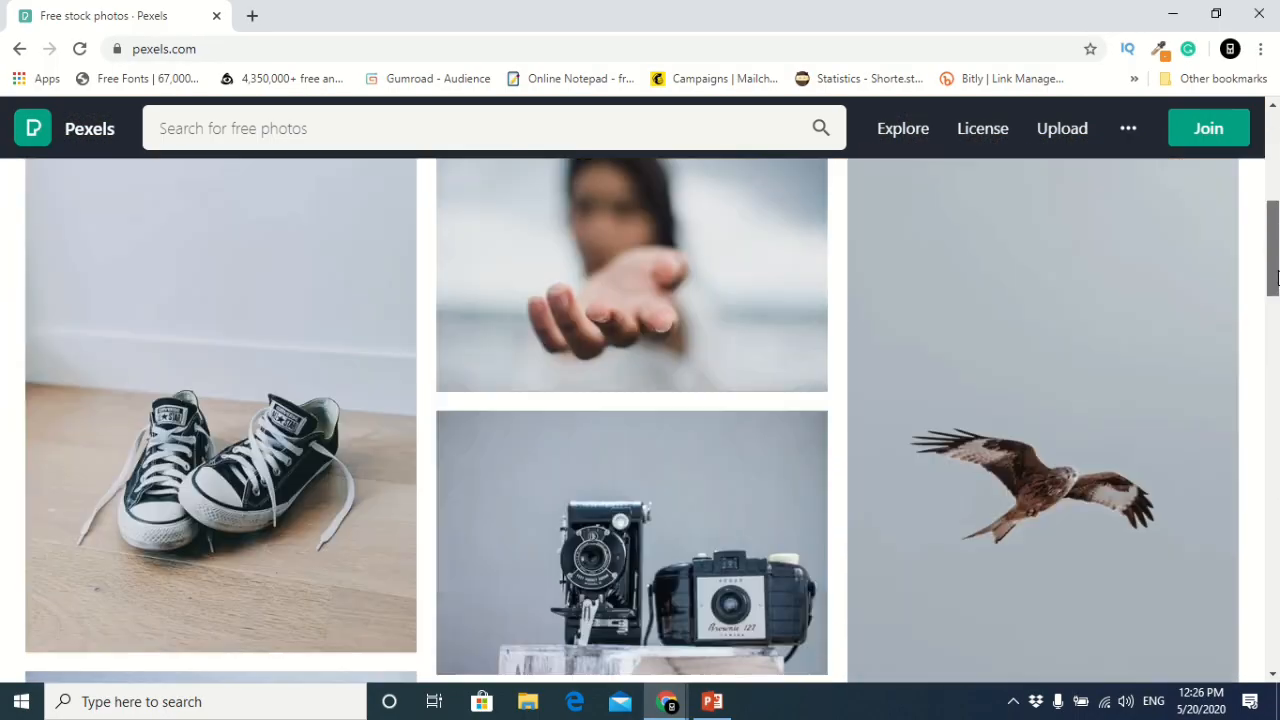
{"action": "scroll", "scroll_direction": "down", "scroll_amount": 3}
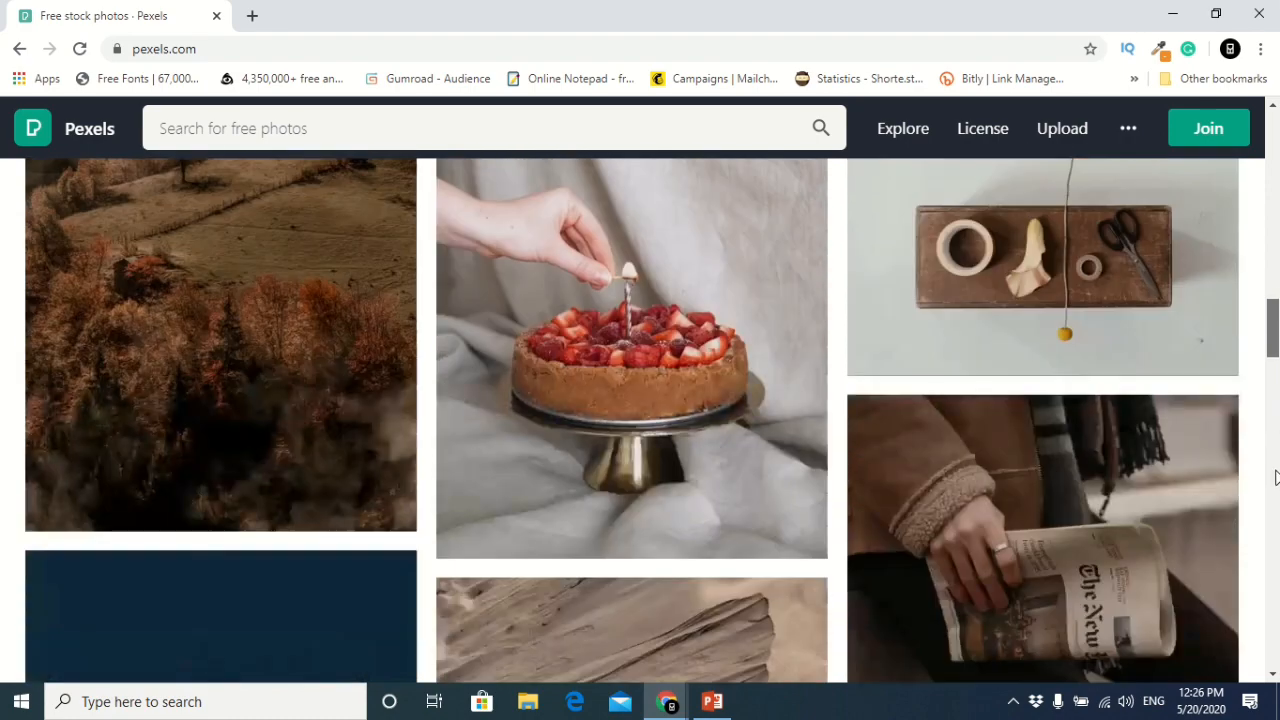
{"action": "scroll", "scroll_direction": "down", "scroll_amount": 3}
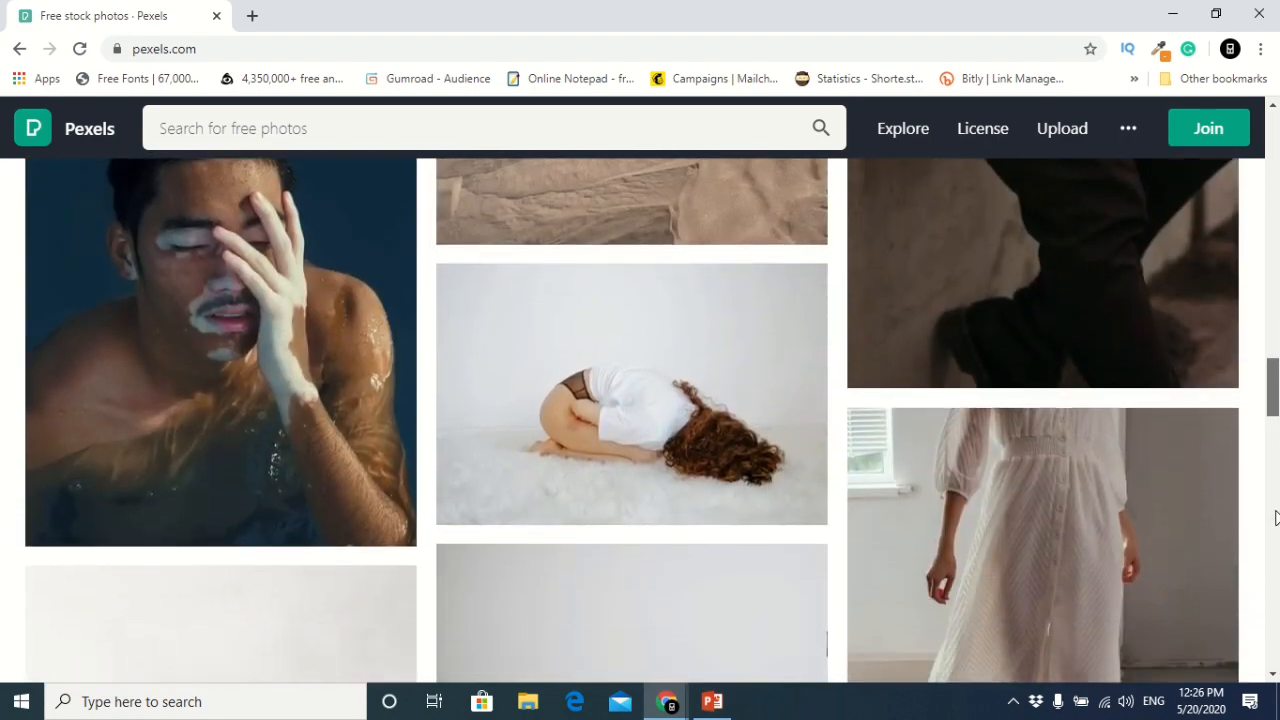
{"action": "scroll", "scroll_direction": "down", "scroll_amount": 3}
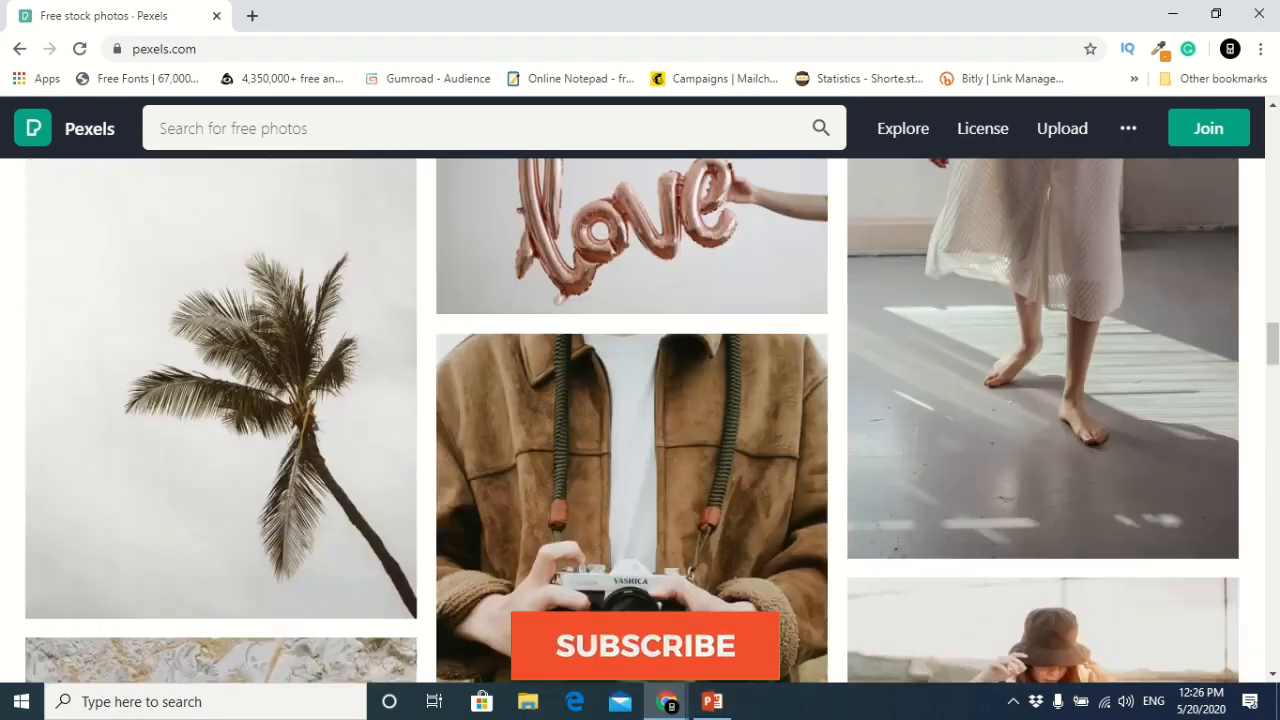
{"action": "scroll", "scroll_direction": "down", "scroll_amount": 3}
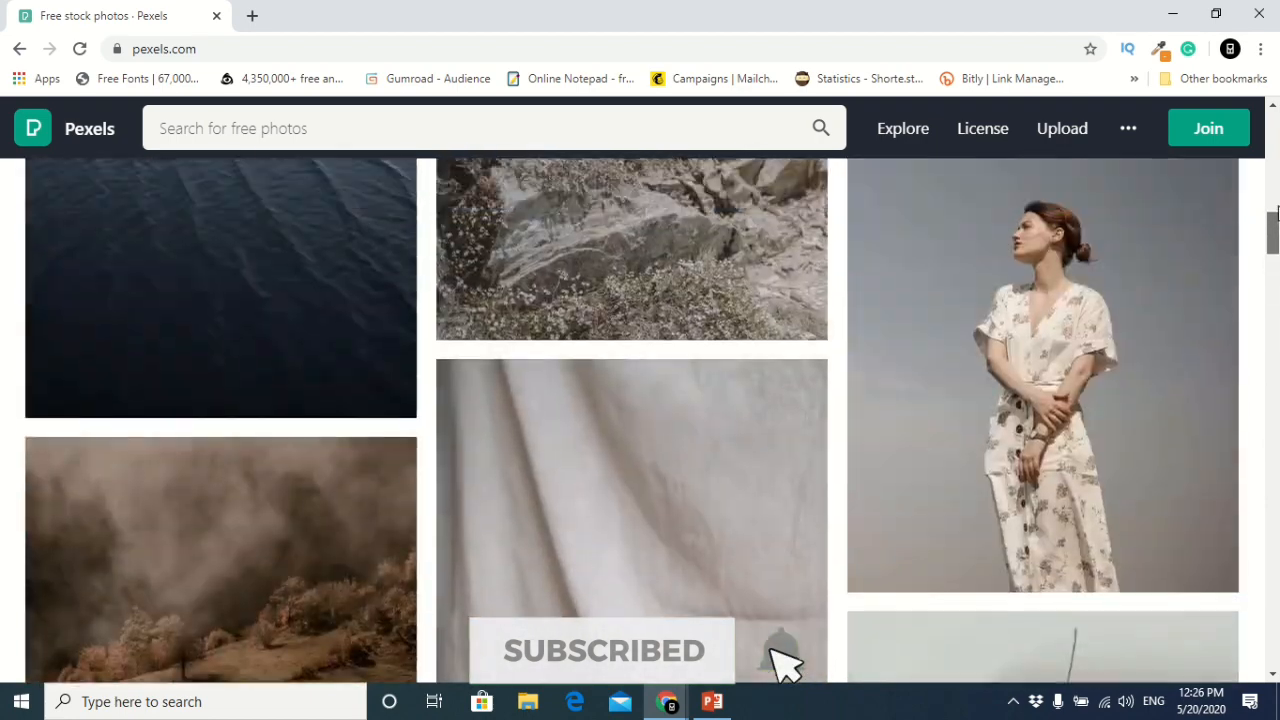
{"action": "scroll", "scroll_direction": "up", "scroll_amount": 3}
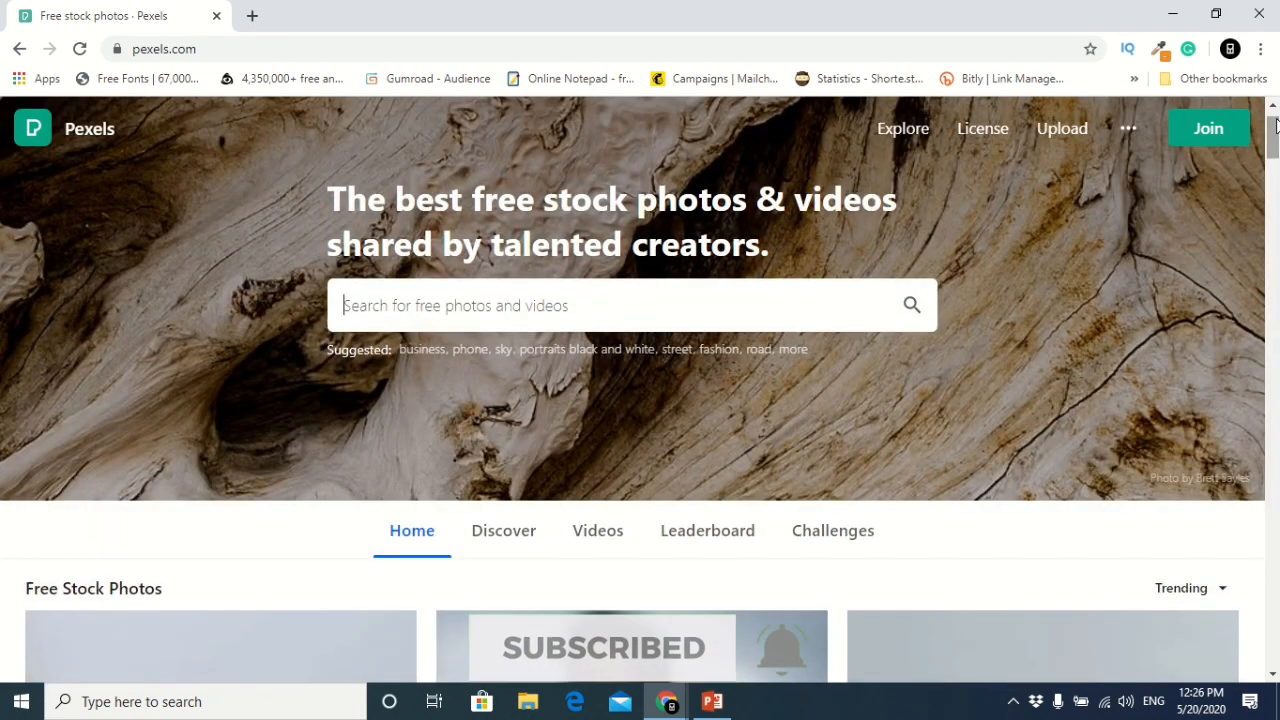
Search Pexels for "man" and look through the portrait results.
{"action": "type", "text": "man"}
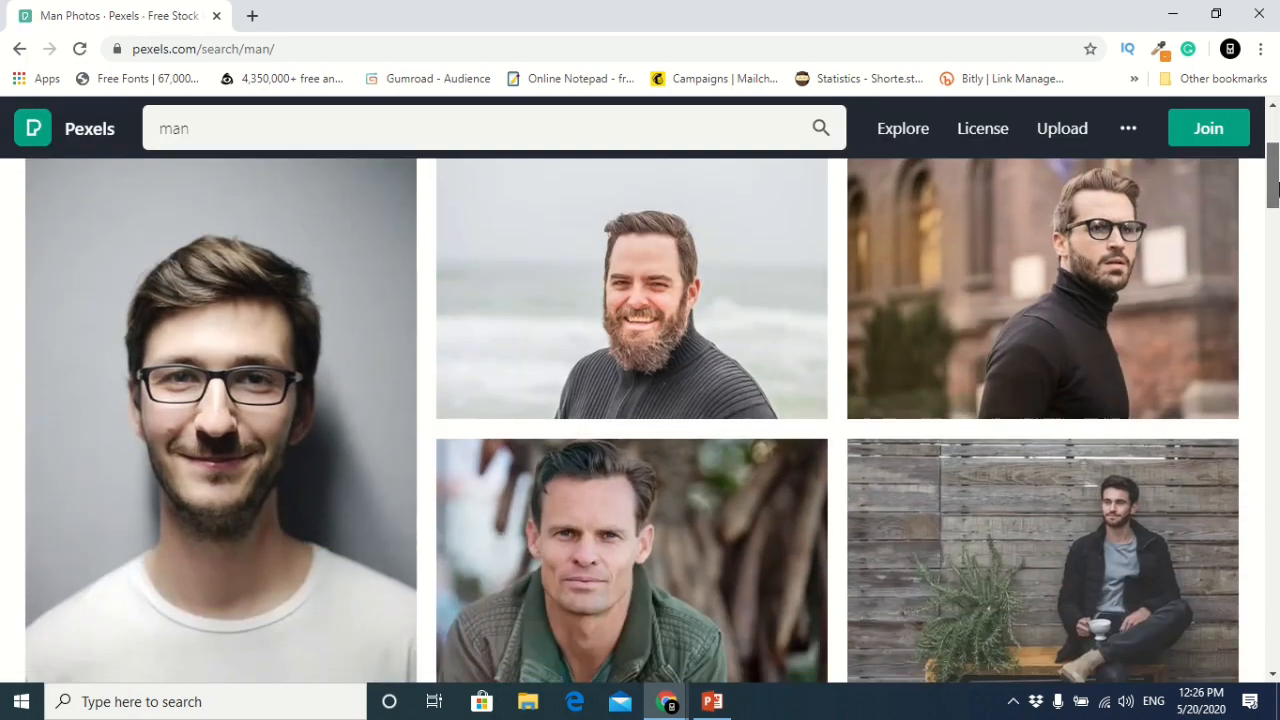
{"action": "scroll", "scroll_direction": "down", "scroll_amount": 3}
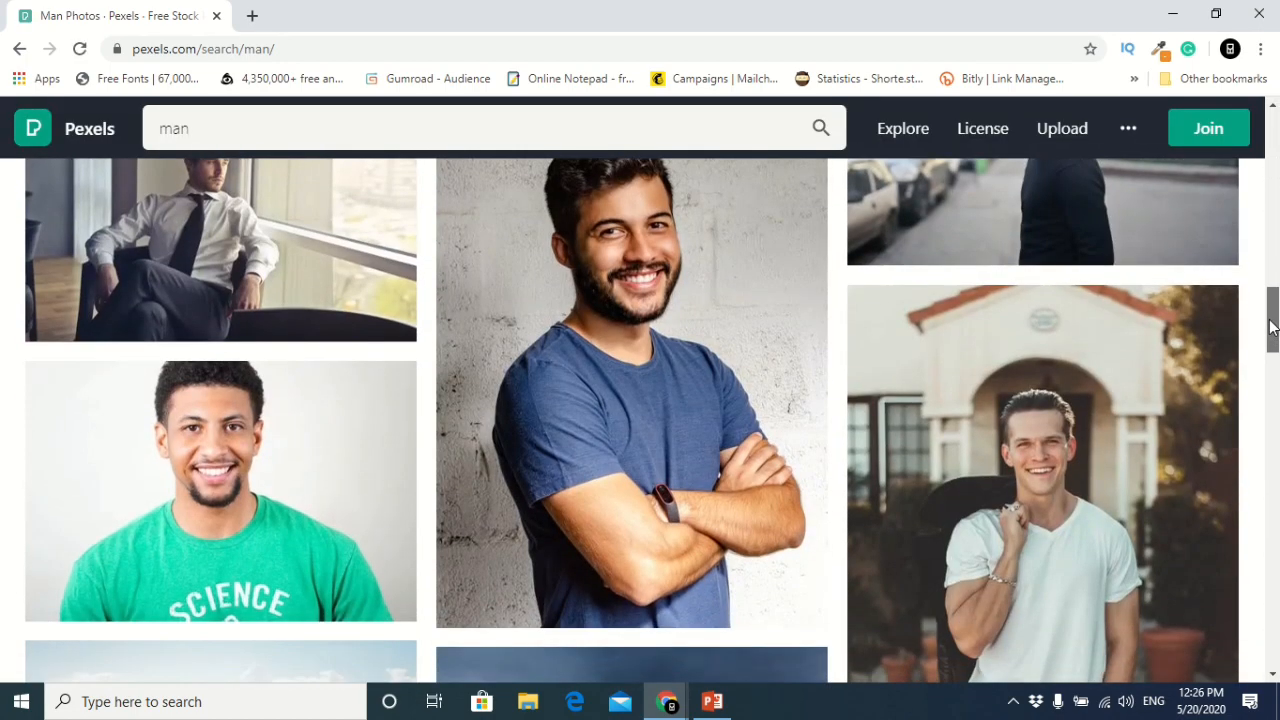
{"action": "scroll", "scroll_direction": "down", "scroll_amount": 3}
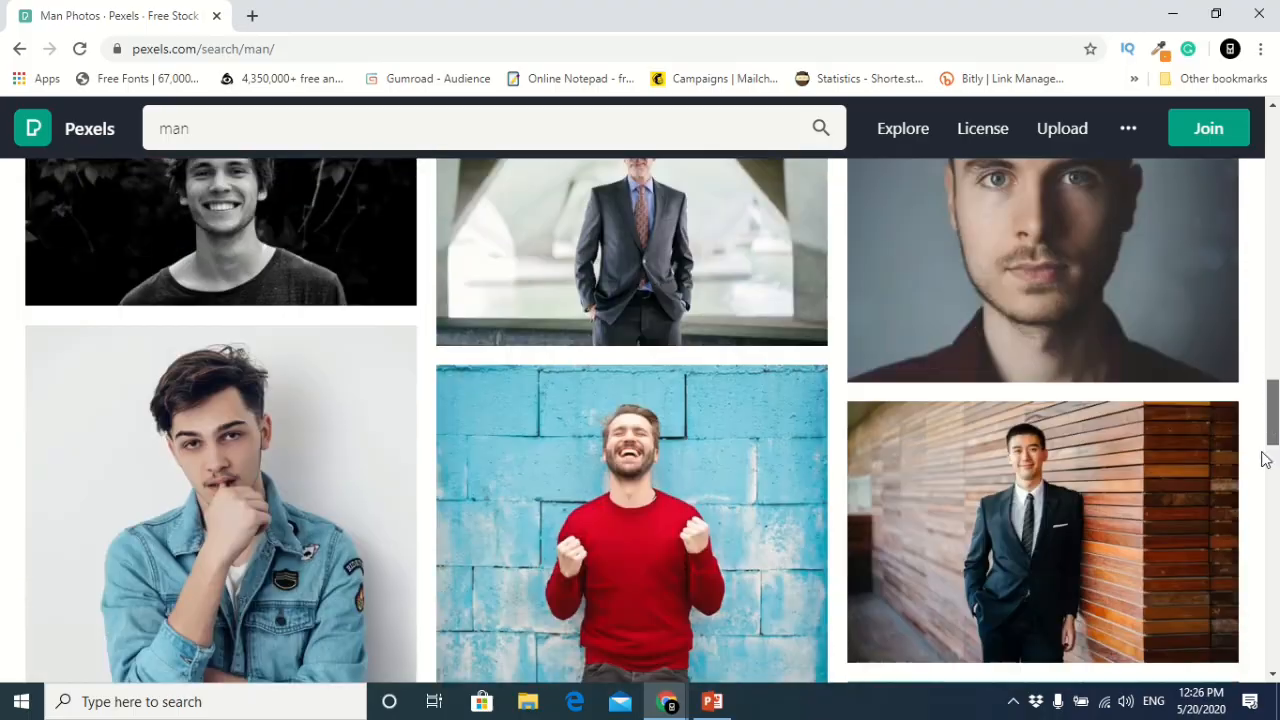
{"action": "scroll", "scroll_direction": "up", "scroll_amount": 3}
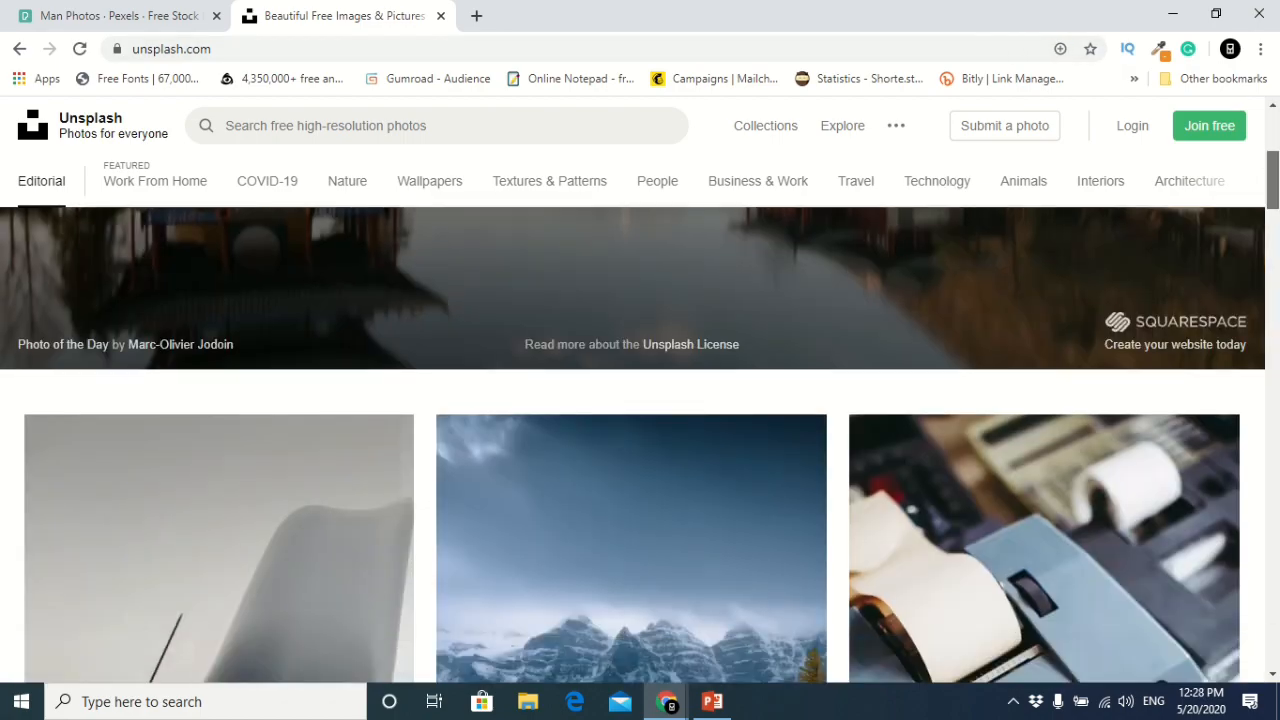
Browse the Unsplash Editorial feed, then go to the Animals category from the top bar.
{"action": "scroll", "scroll_direction": "down", "scroll_amount": 3}
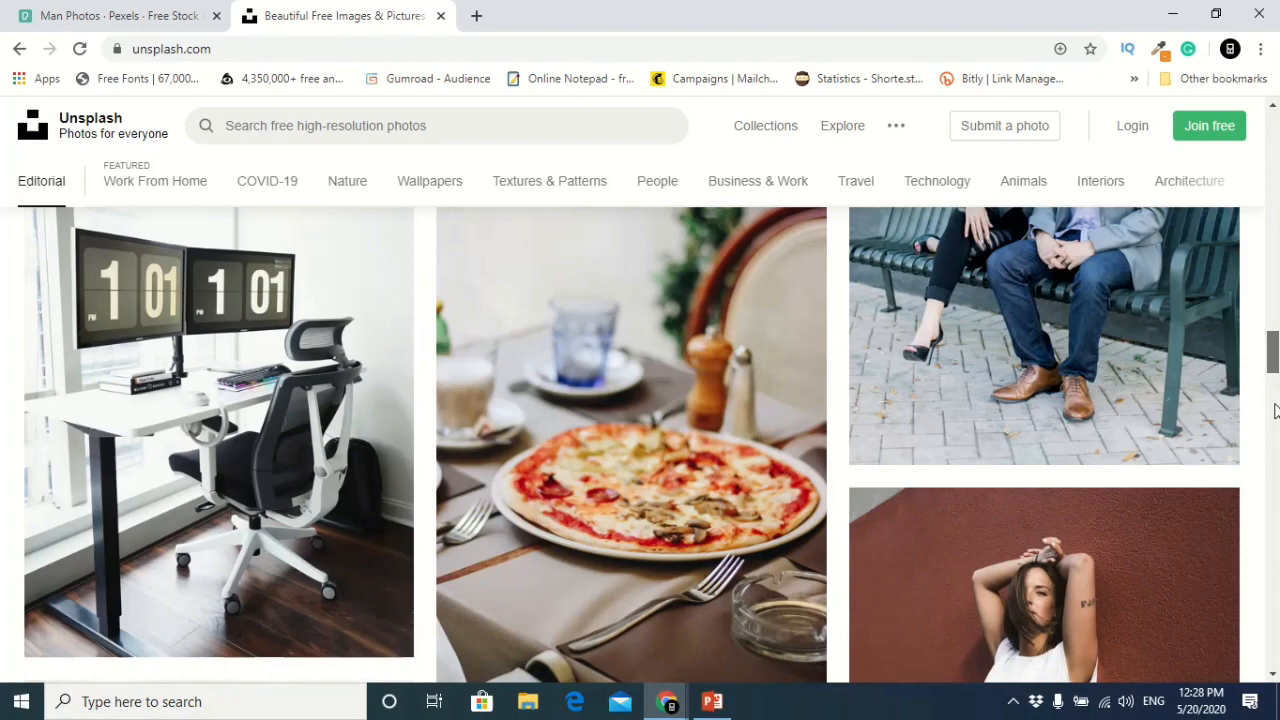
{"action": "scroll", "scroll_direction": "down", "scroll_amount": 3}
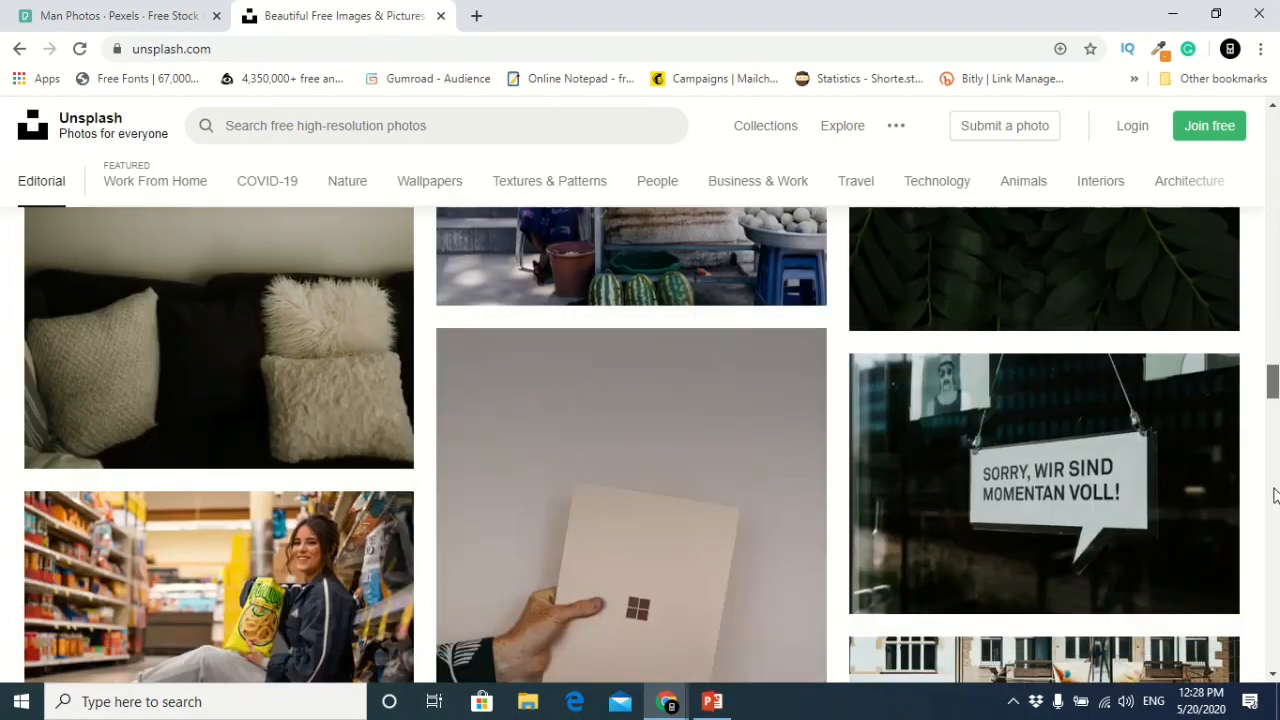
{"action": "scroll", "scroll_direction": "down", "scroll_amount": 3}
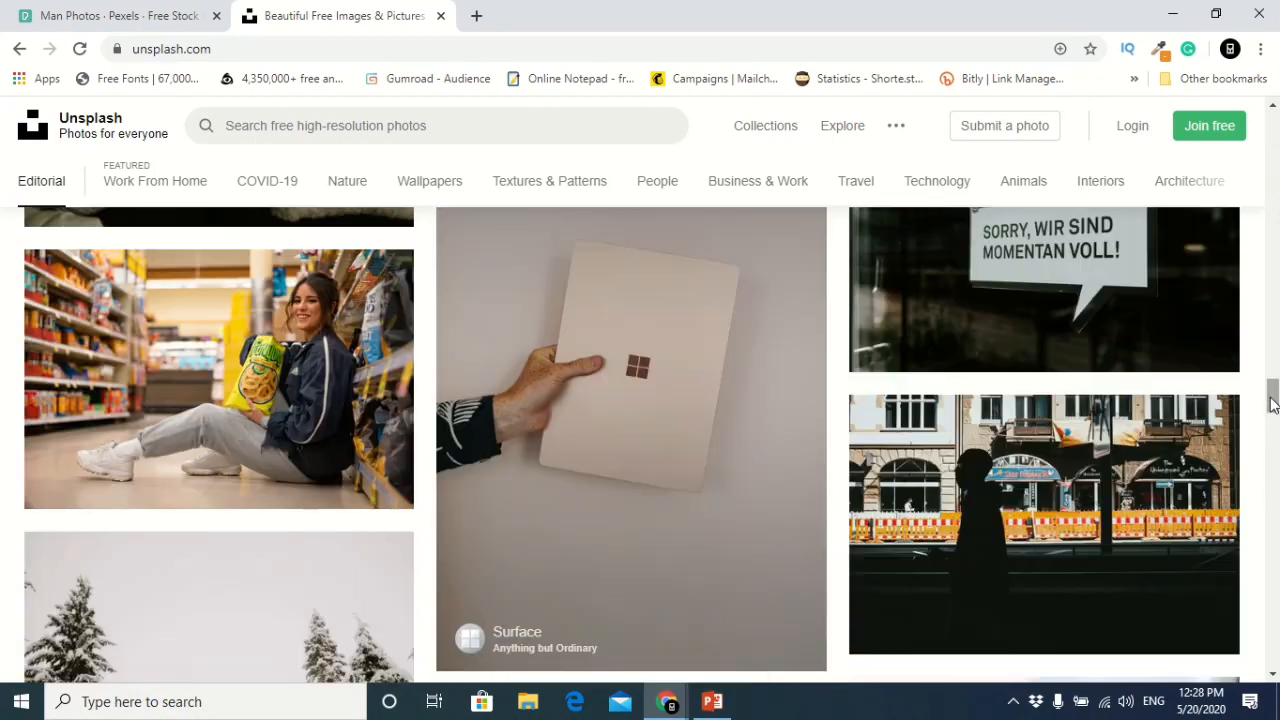
{"action": "scroll", "scroll_direction": "down", "scroll_amount": 3}
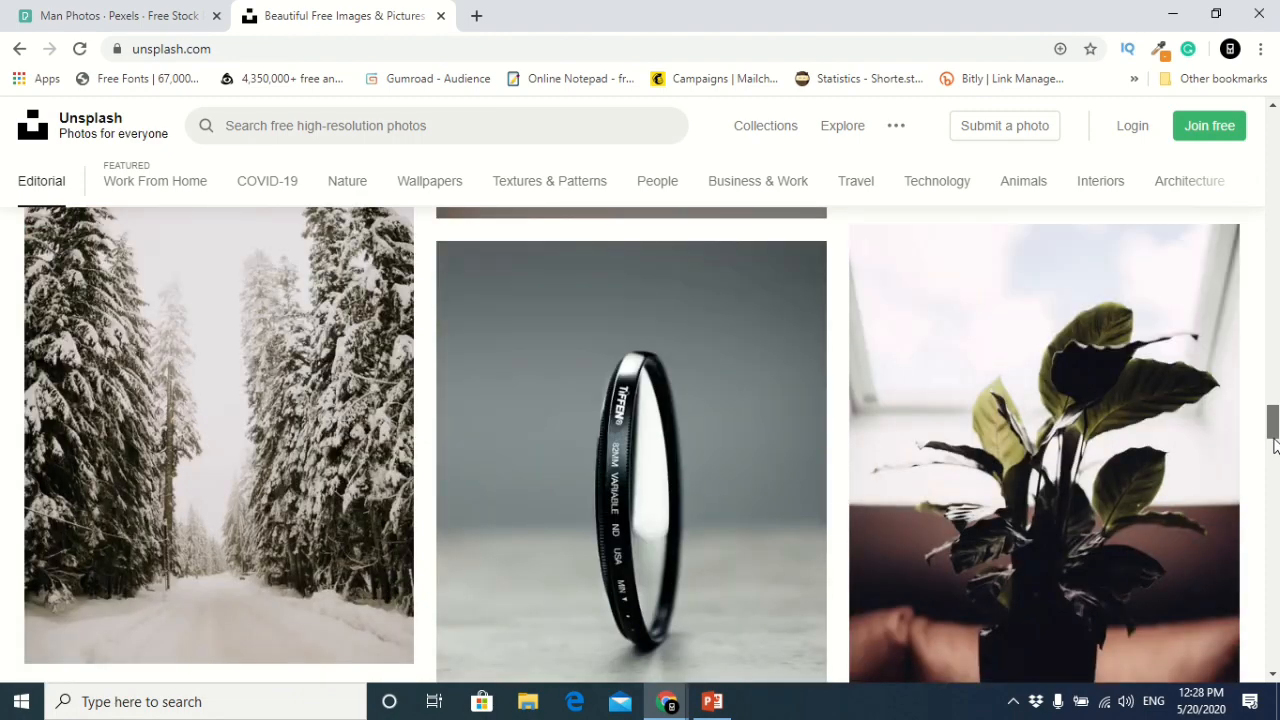
{"action": "scroll", "scroll_direction": "down", "scroll_amount": 3}
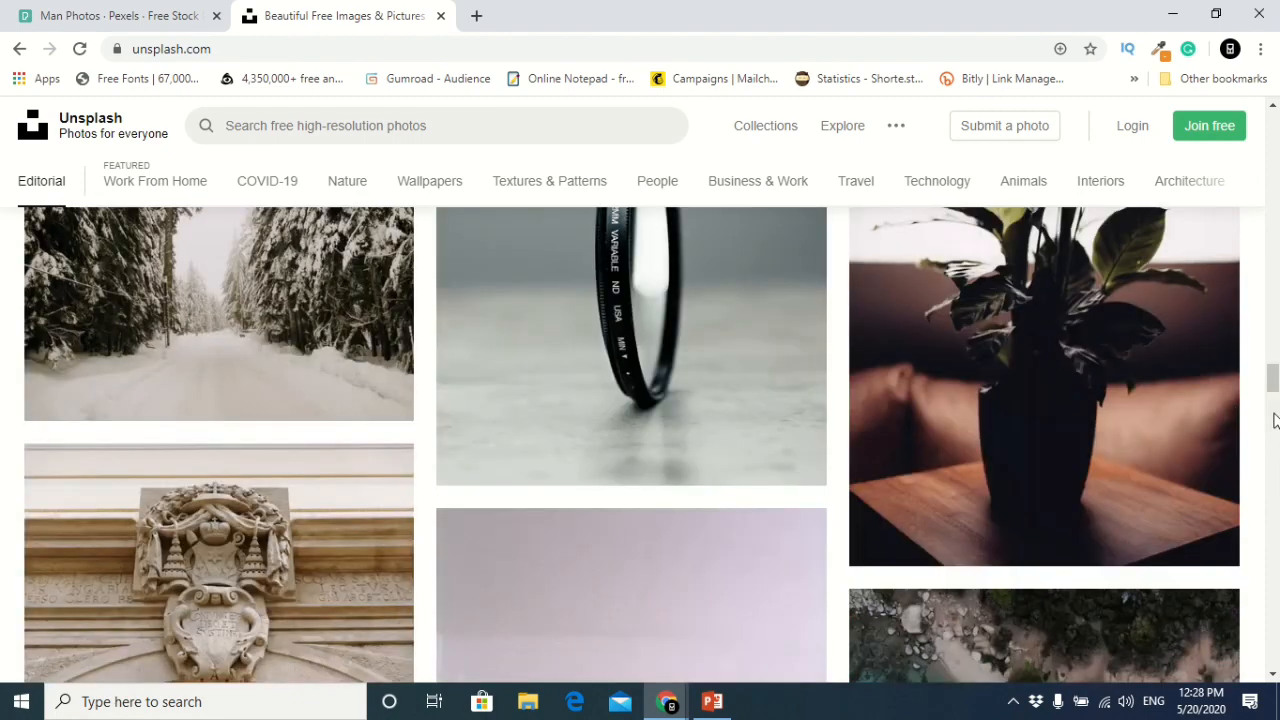
{"action": "scroll", "scroll_direction": "down", "scroll_amount": 3}
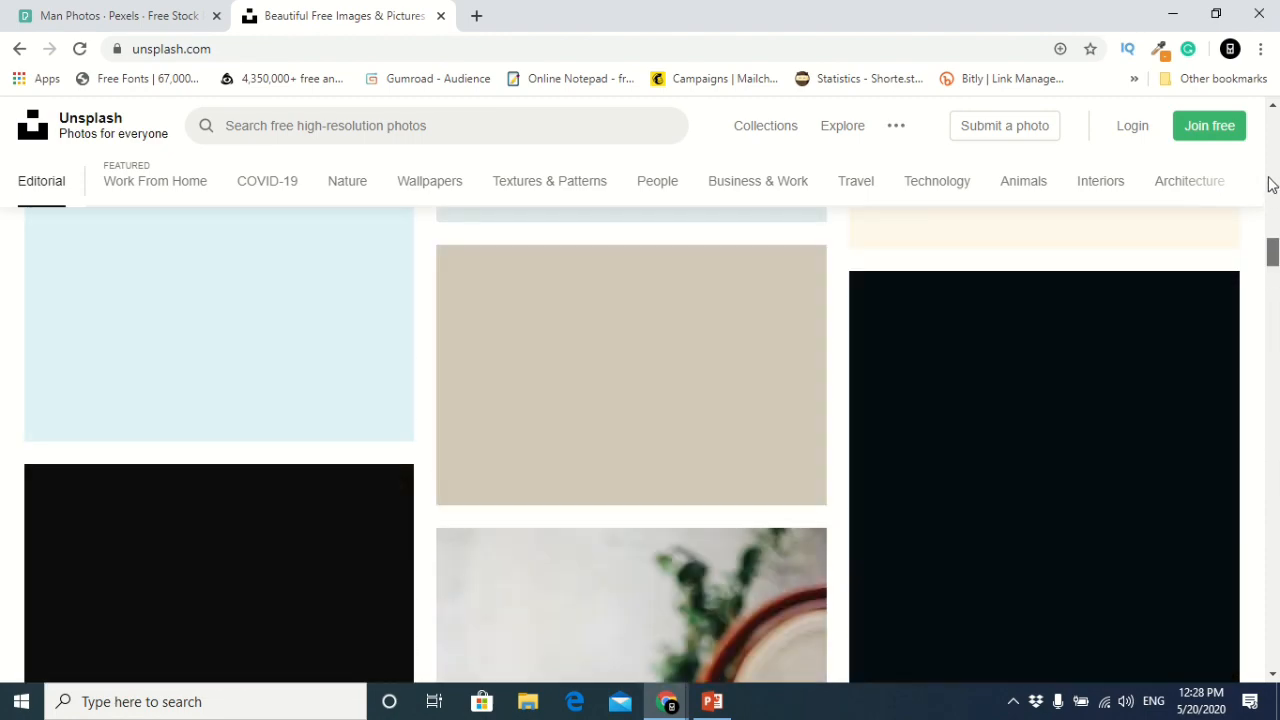
{"action": "scroll", "scroll_direction": "up", "scroll_amount": 3}
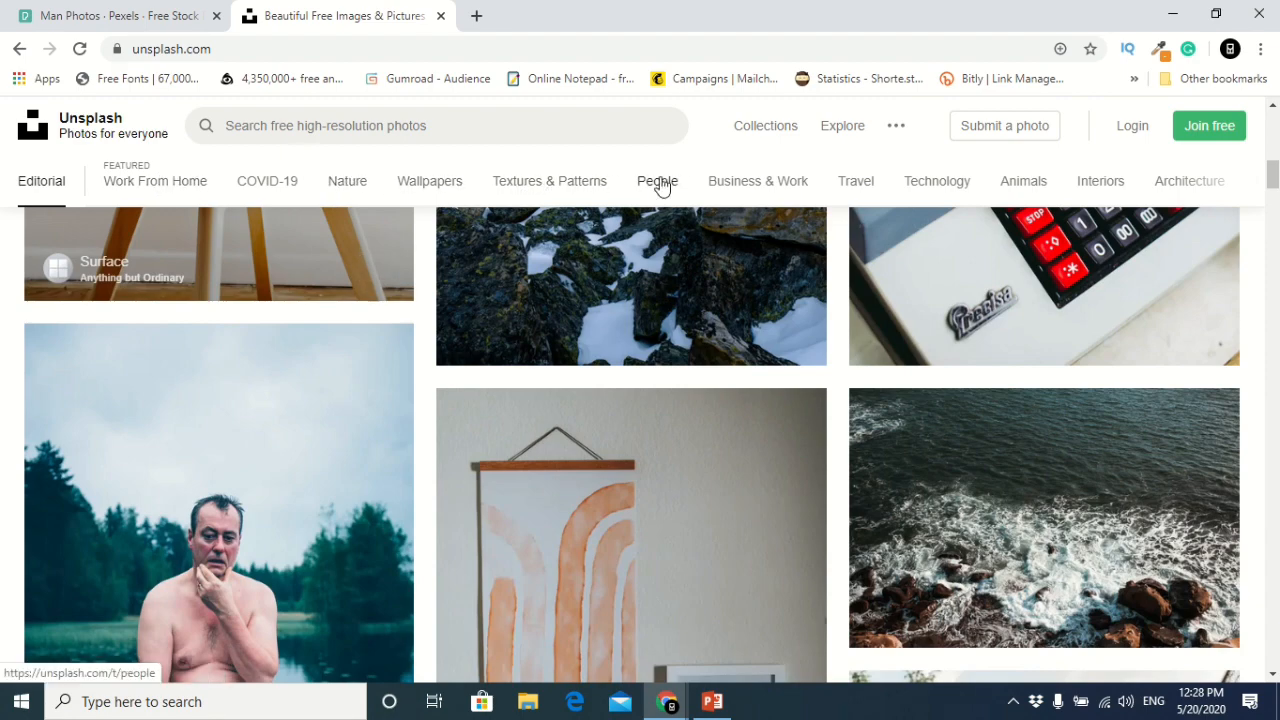
{"action": "left_click", "coordinate": [1024, 180]}
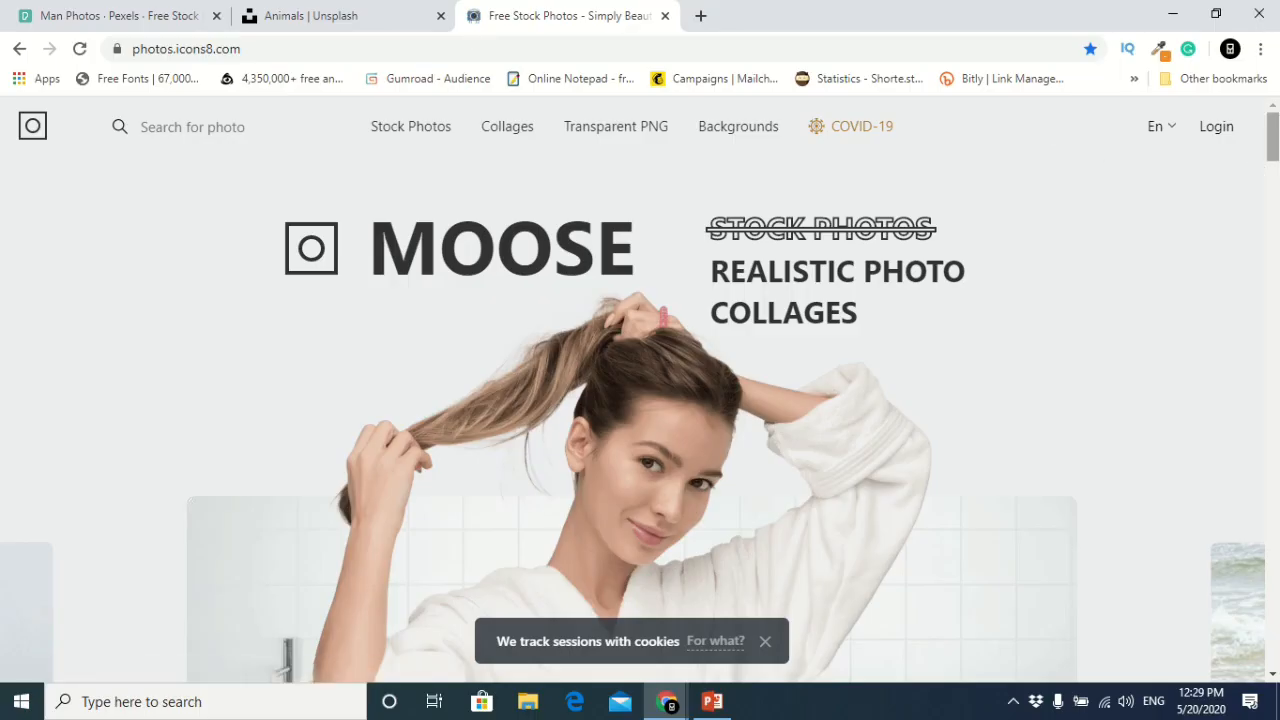
On Icons8 Photos, go to the Transparent PNG collection of cut-out people photos.
{"action": "scroll", "scroll_direction": "down", "scroll_amount": 3}
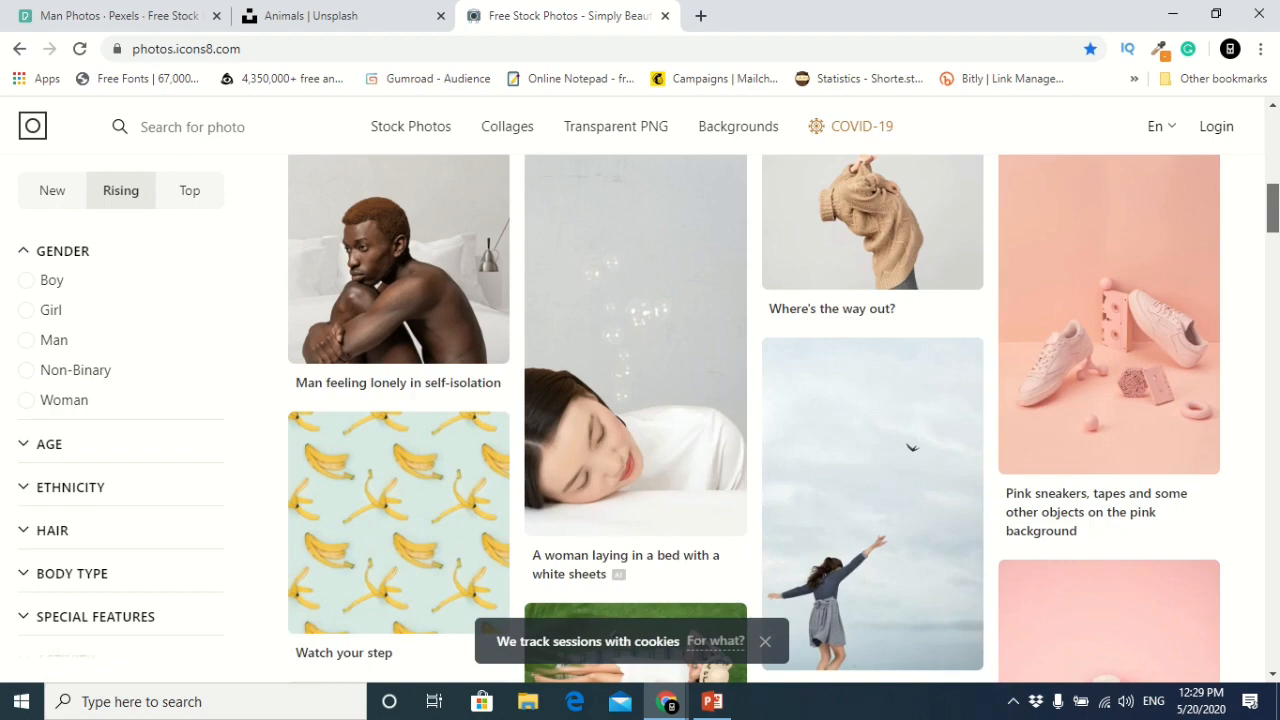
{"action": "scroll", "scroll_direction": "down", "scroll_amount": 3}
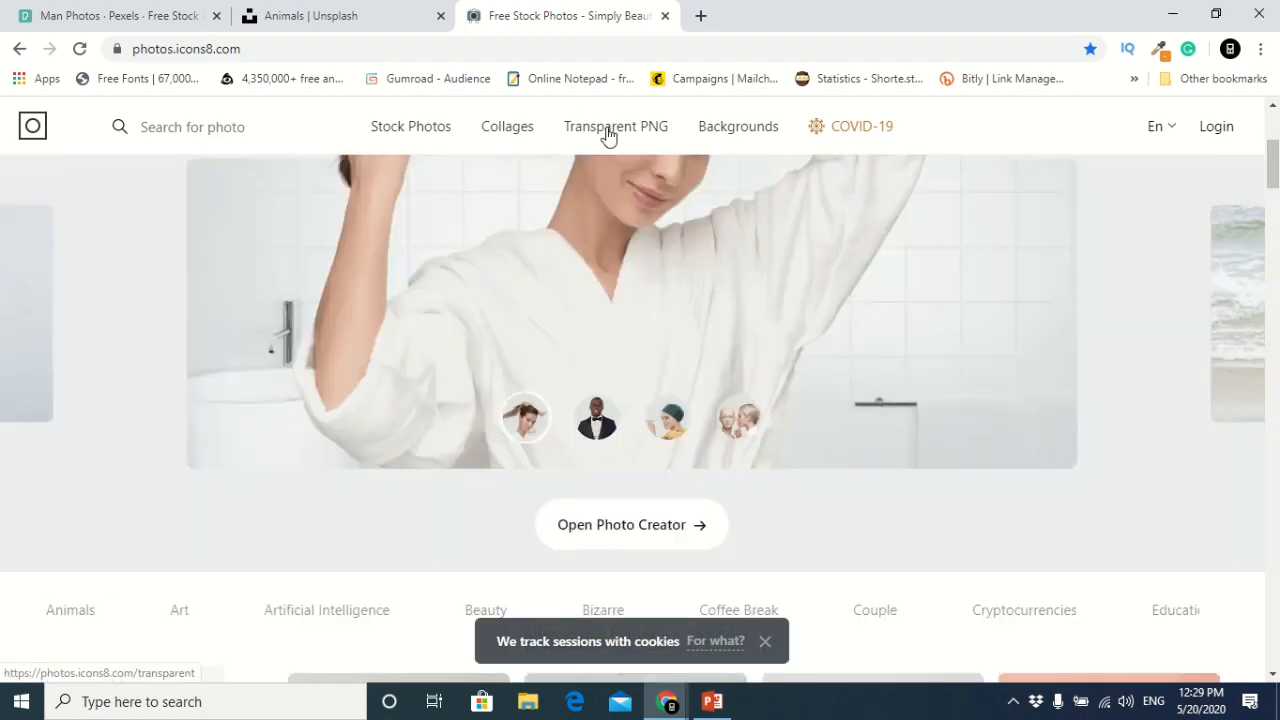
{"action": "left_click", "coordinate": [616, 126]}
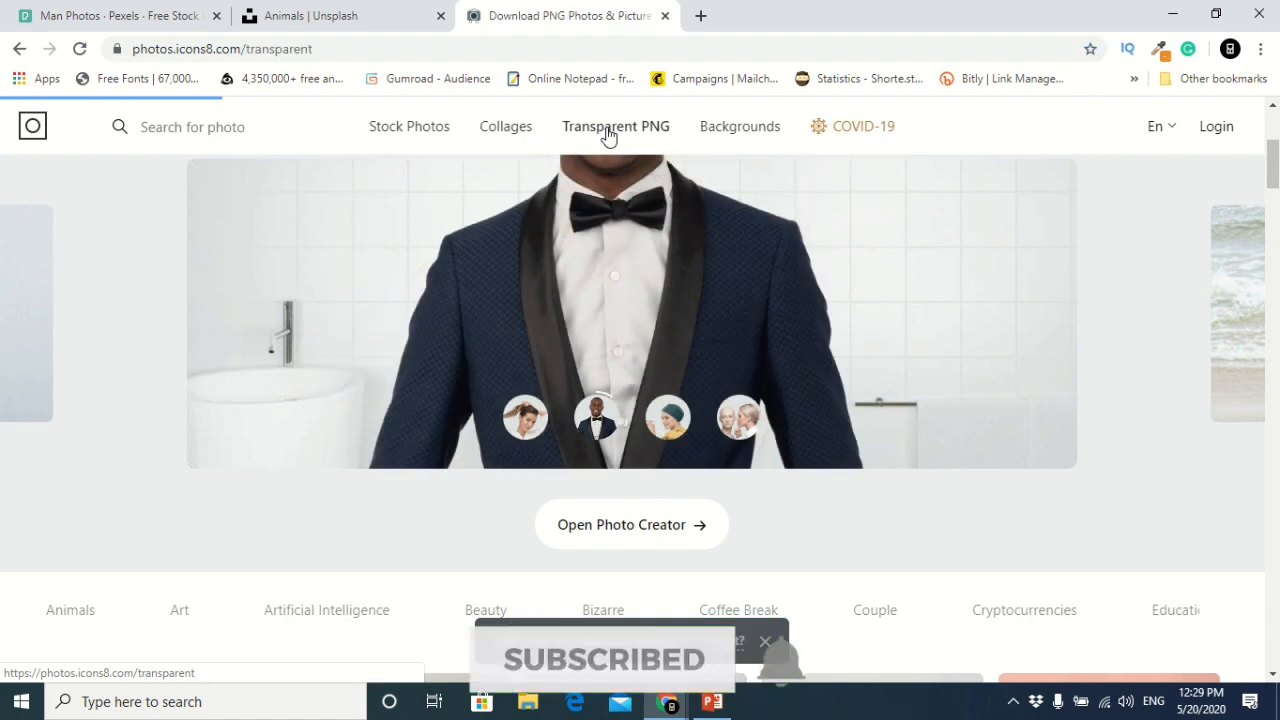
{"action": "left_click", "coordinate": [616, 126]}
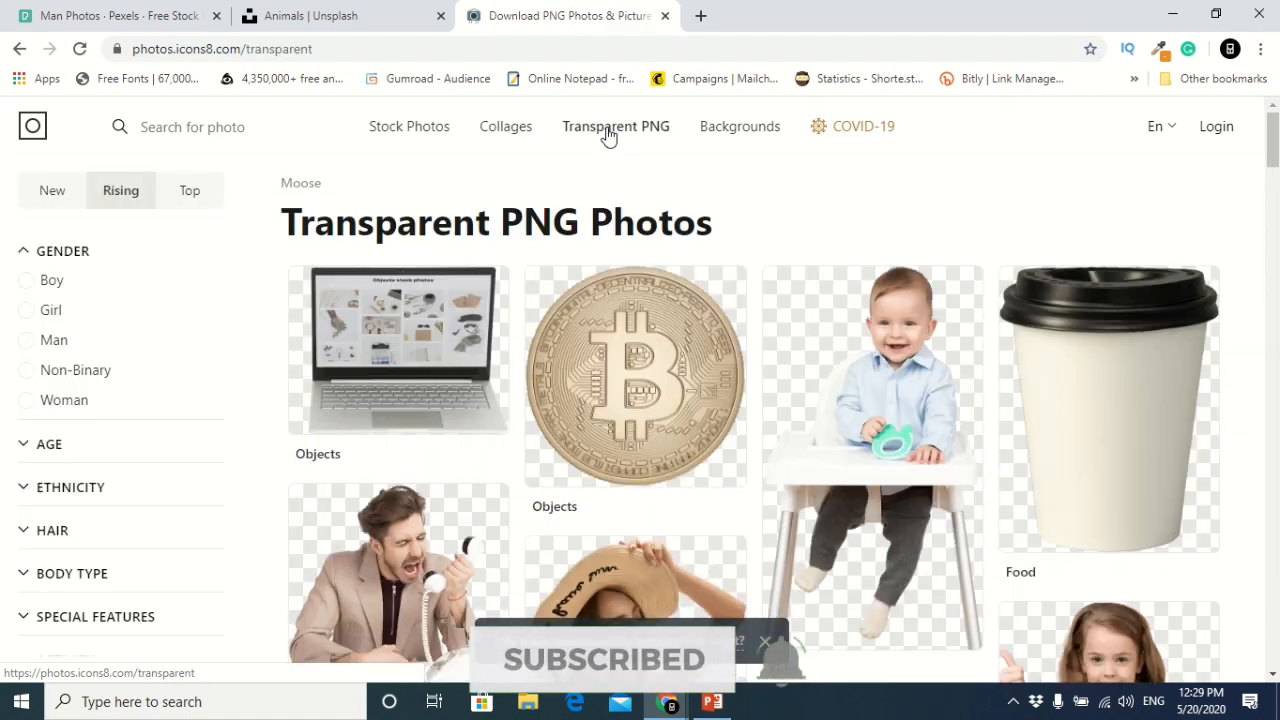
Browse the transparent PNG gallery down to the footer and back up past the filter sidebar.
{"action": "scroll", "scroll_direction": "down", "scroll_amount": 3}
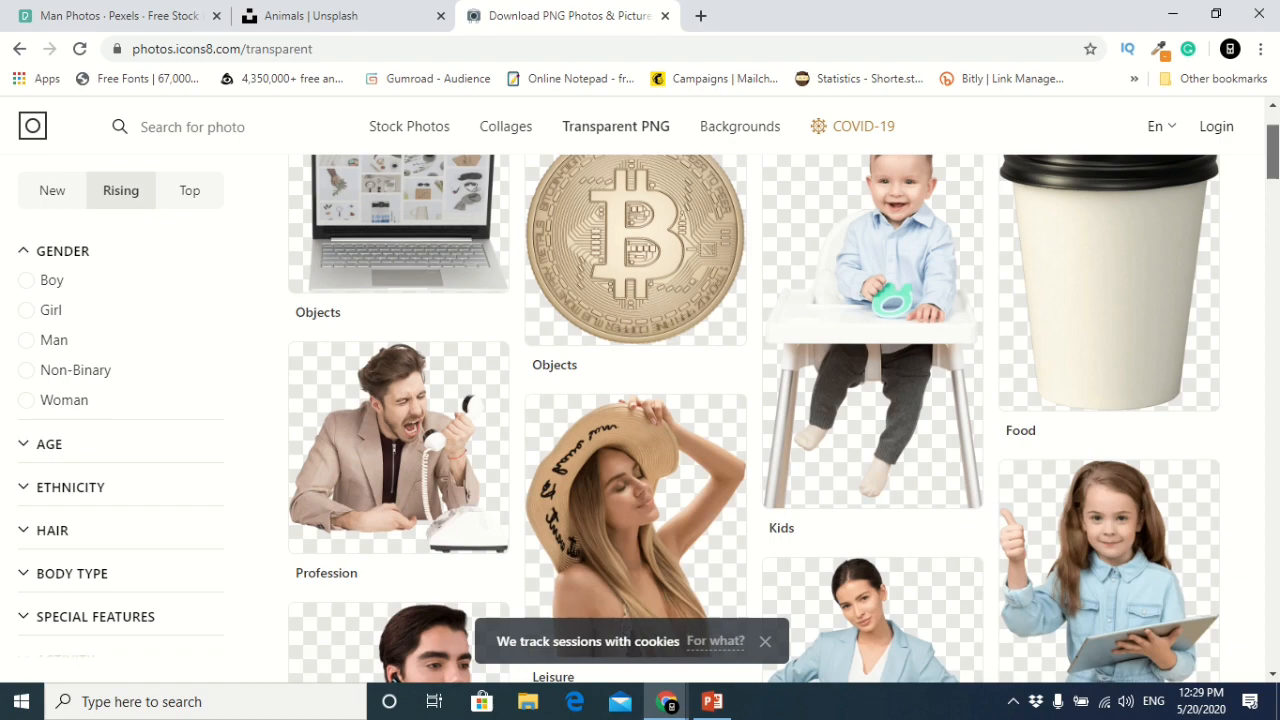
{"action": "scroll", "scroll_direction": "down", "scroll_amount": 3}
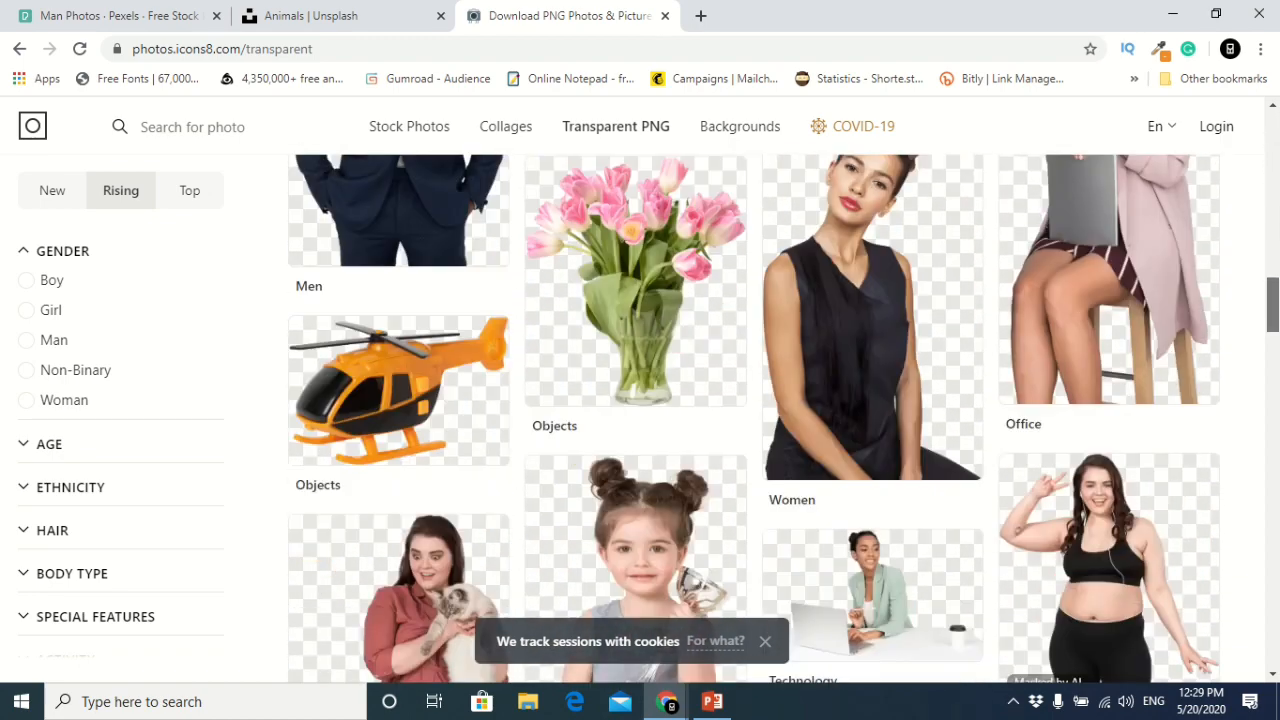
{"action": "scroll", "scroll_direction": "down", "scroll_amount": 3}
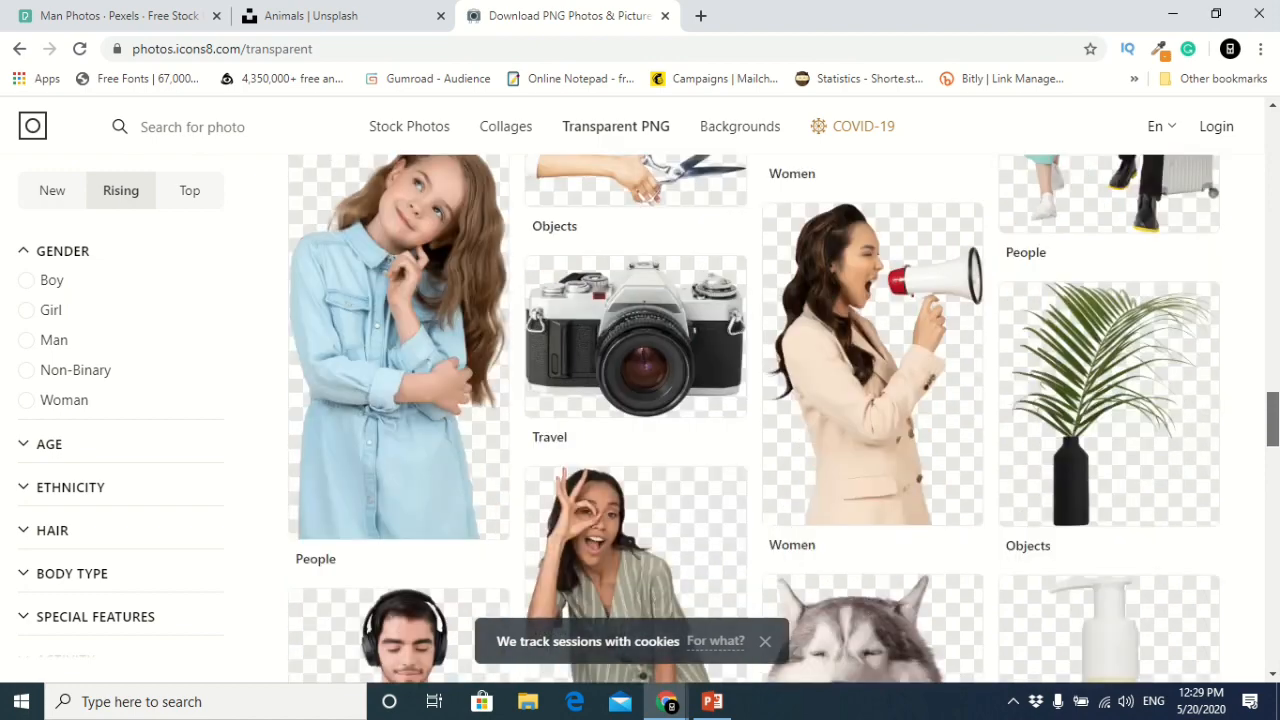
{"action": "scroll", "scroll_direction": "down", "scroll_amount": 3}
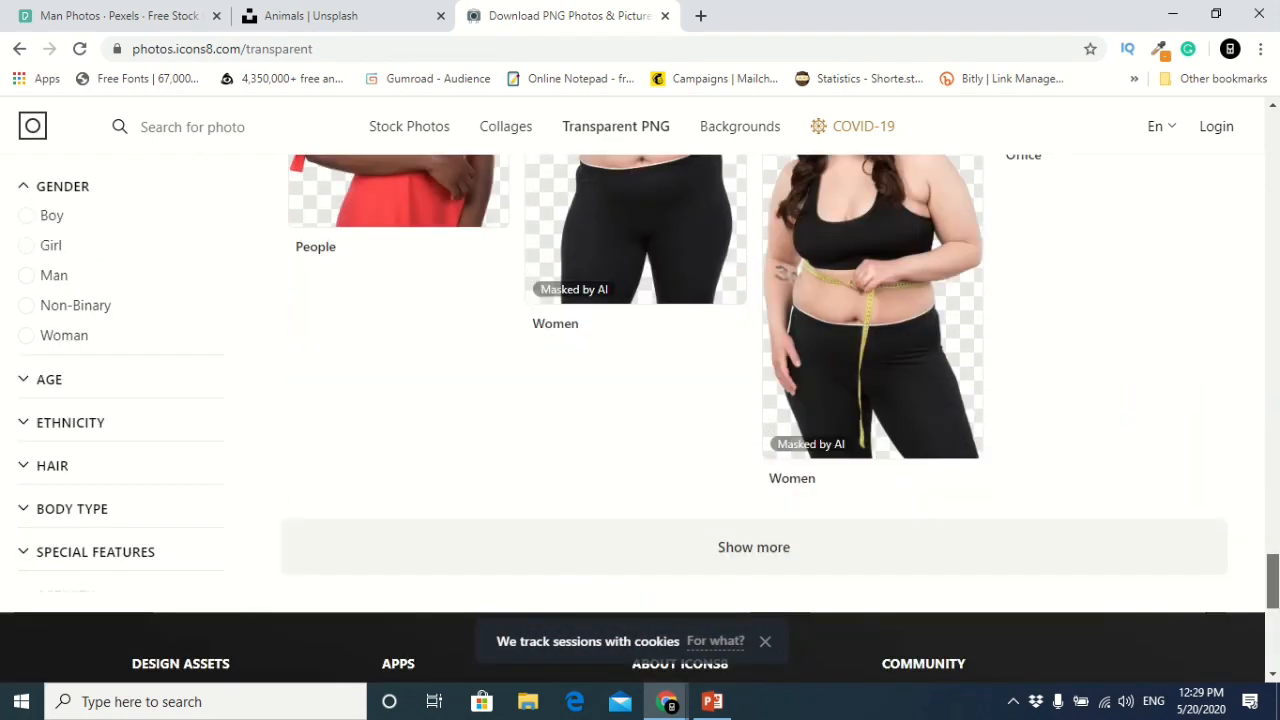
{"action": "scroll", "scroll_direction": "down", "scroll_amount": 3}
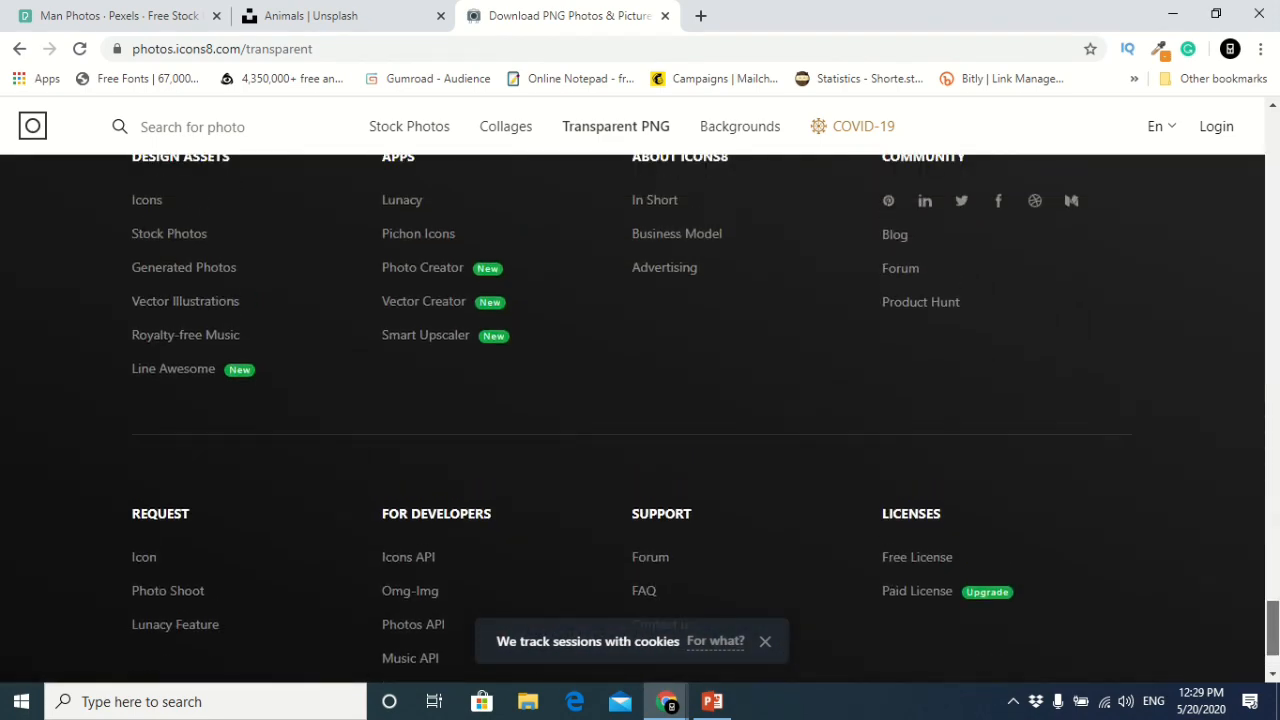
{"action": "scroll", "scroll_direction": "up", "scroll_amount": 3}
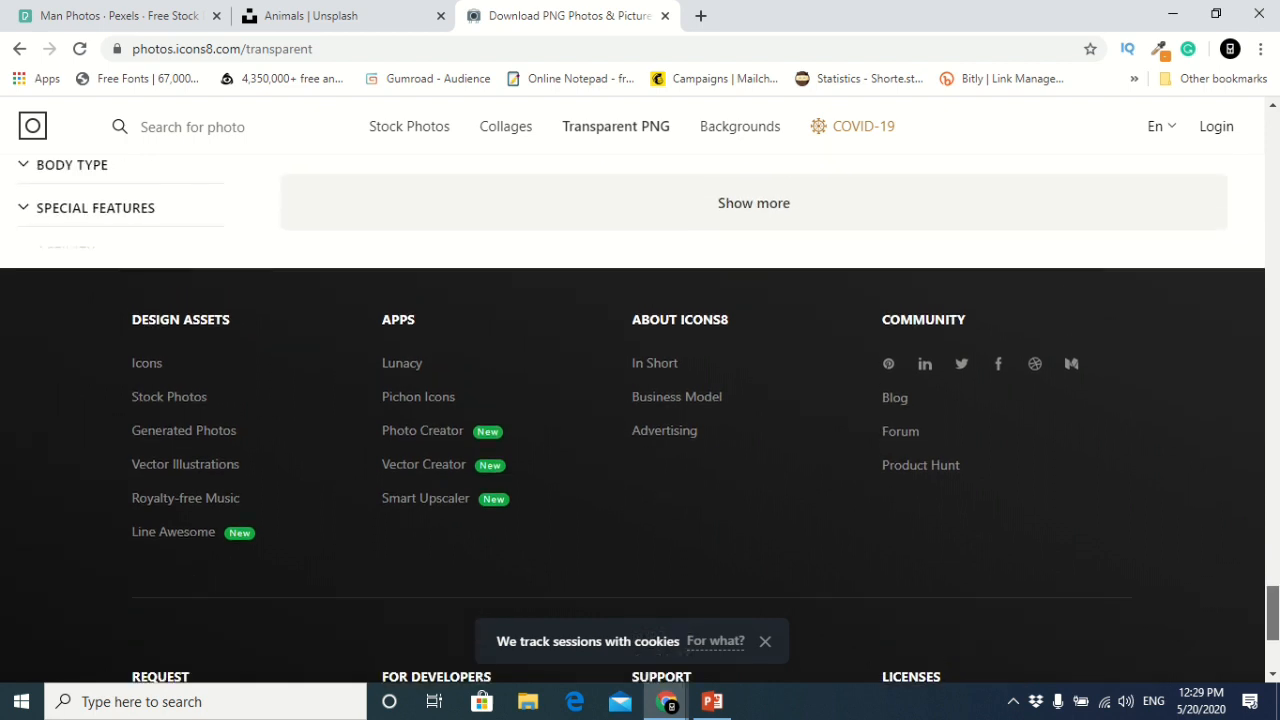
{"action": "scroll", "scroll_direction": "down", "scroll_amount": 3}
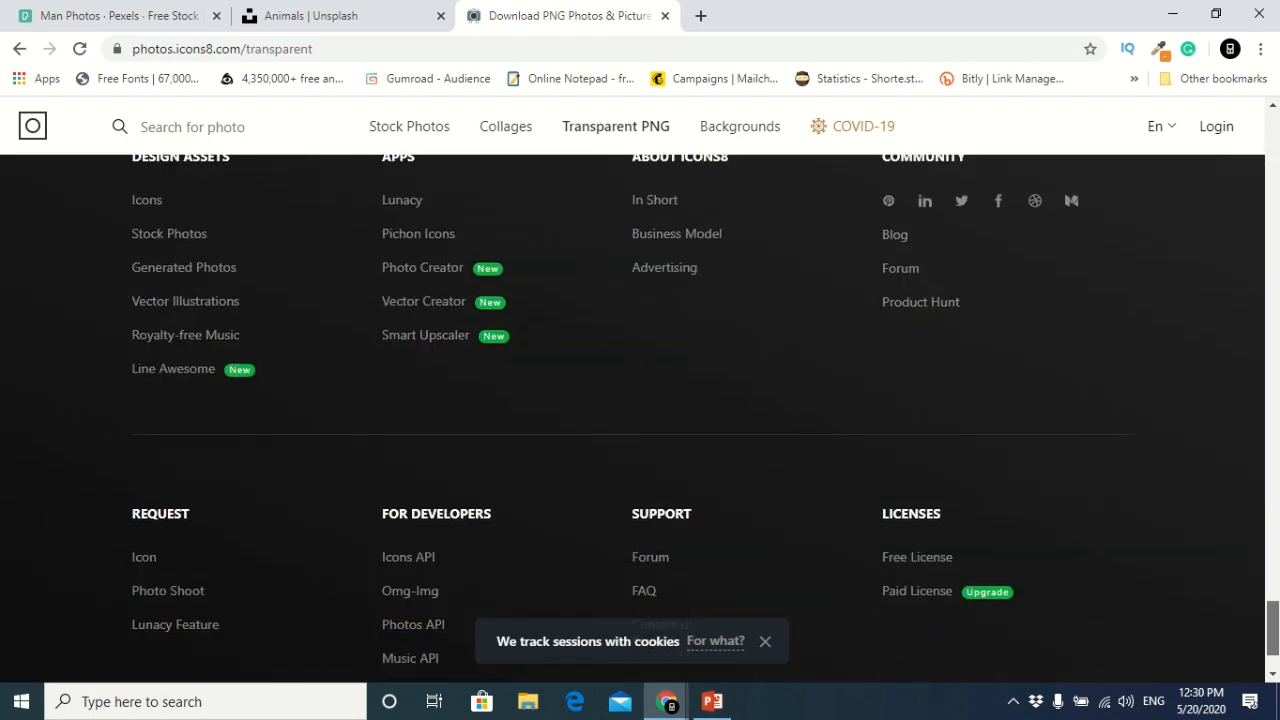
{"action": "scroll", "scroll_direction": "up", "scroll_amount": 3}
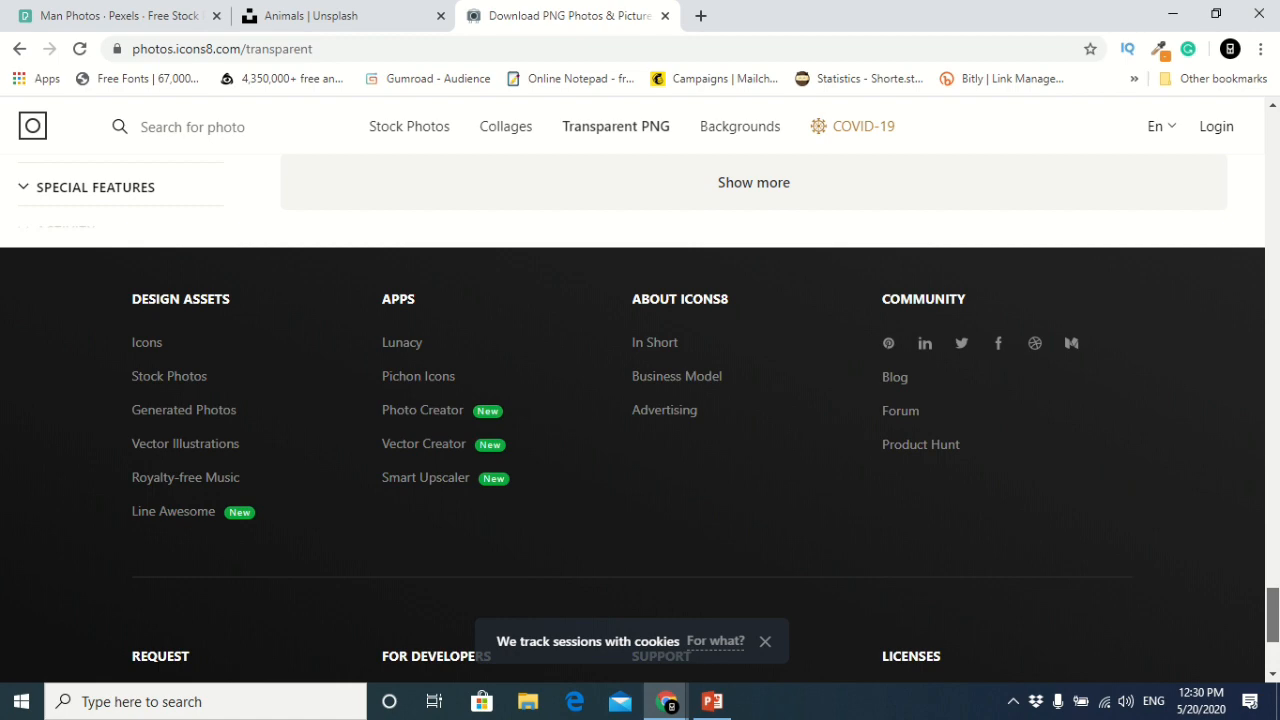
{"action": "scroll", "scroll_direction": "up", "scroll_amount": 3}
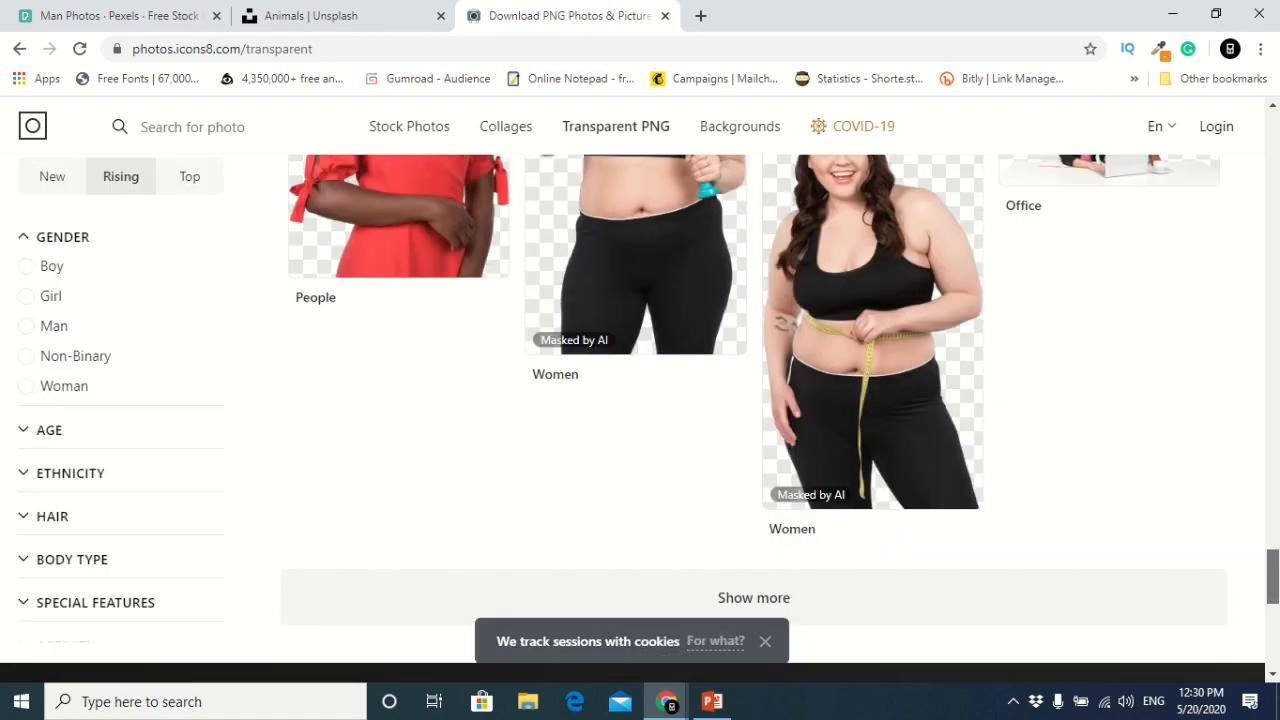
{"action": "scroll", "scroll_direction": "up", "scroll_amount": 3}
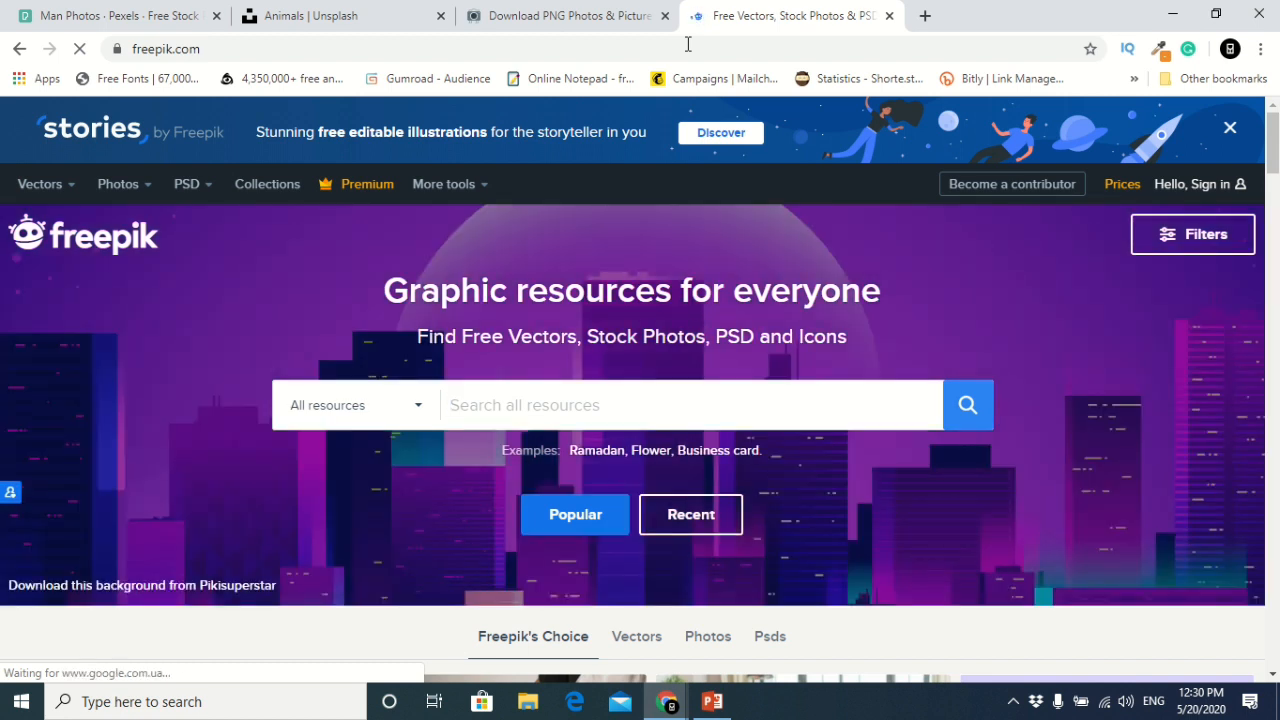
Load the Freepik homepage in a new tab and wait for it to finish.
{"action": "left_click", "coordinate": [690, 404]}
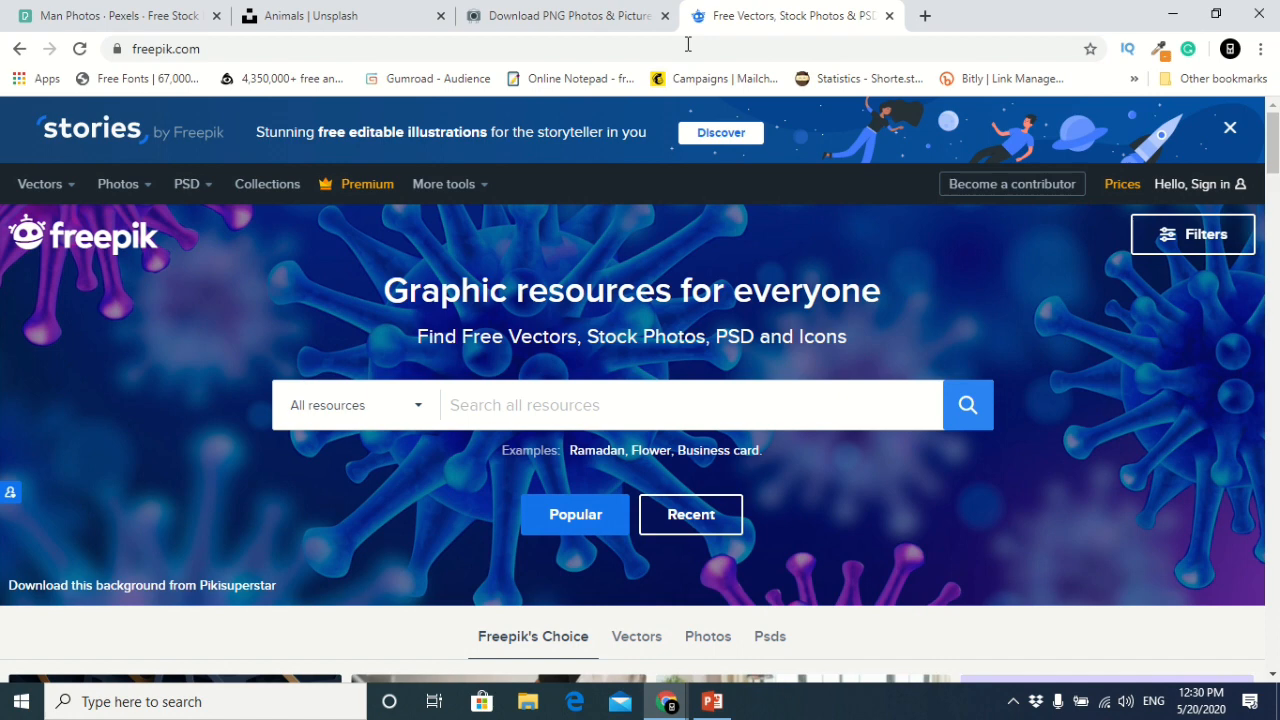
{"action": "left_click", "coordinate": [690, 404]}
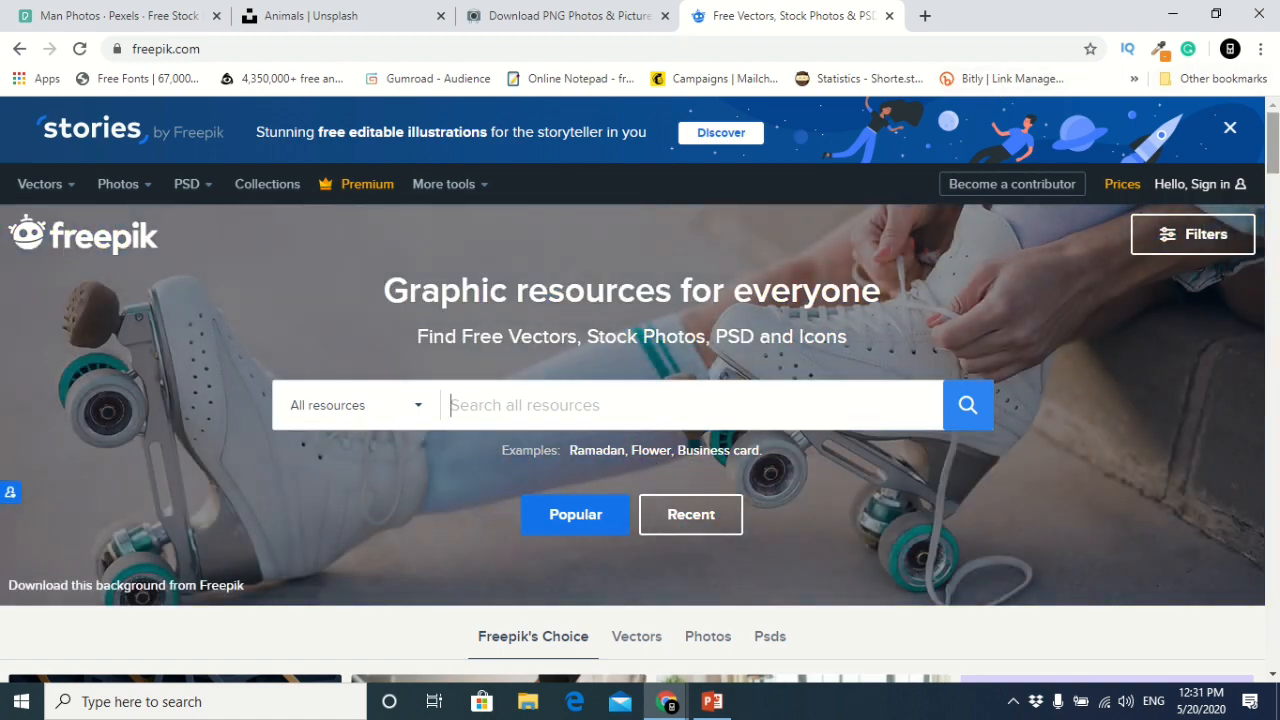
Browse Freepik's featured designs down to the popular searches and return toward the top.
{"action": "scroll", "scroll_direction": "down", "scroll_amount": 3}
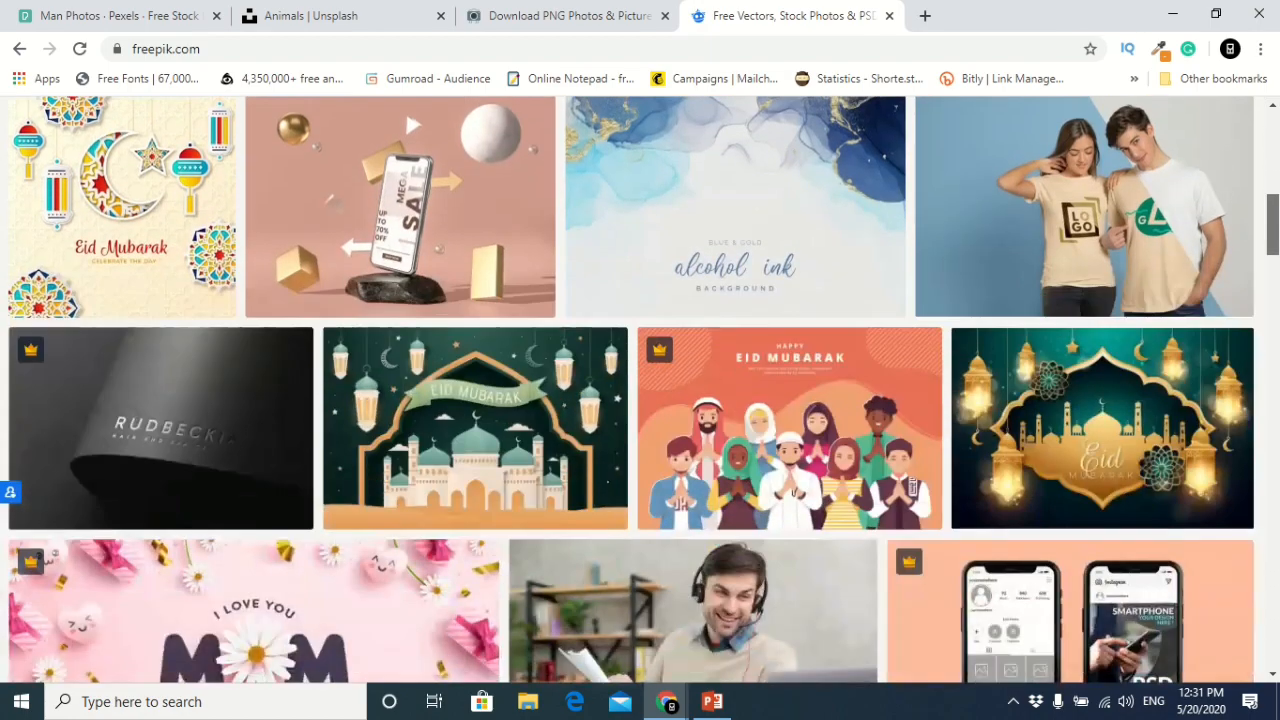
{"action": "scroll", "scroll_direction": "down", "scroll_amount": 3}
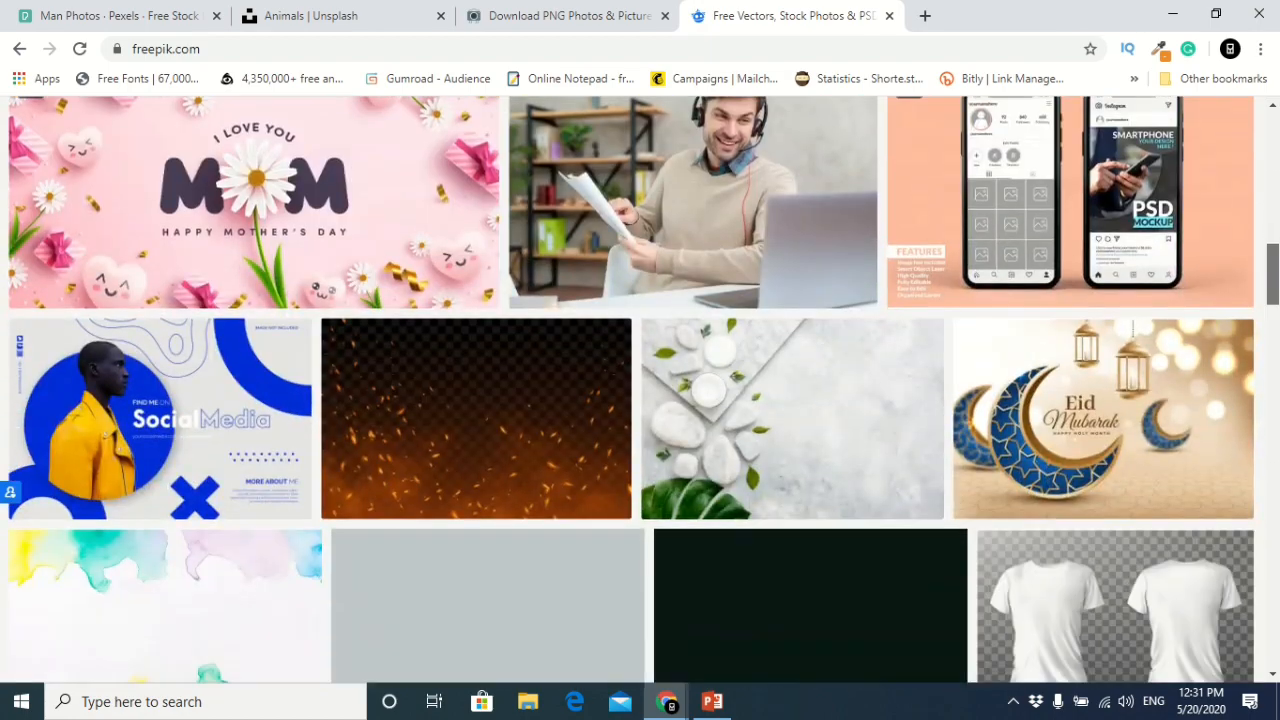
{"action": "scroll", "scroll_direction": "down", "scroll_amount": 3}
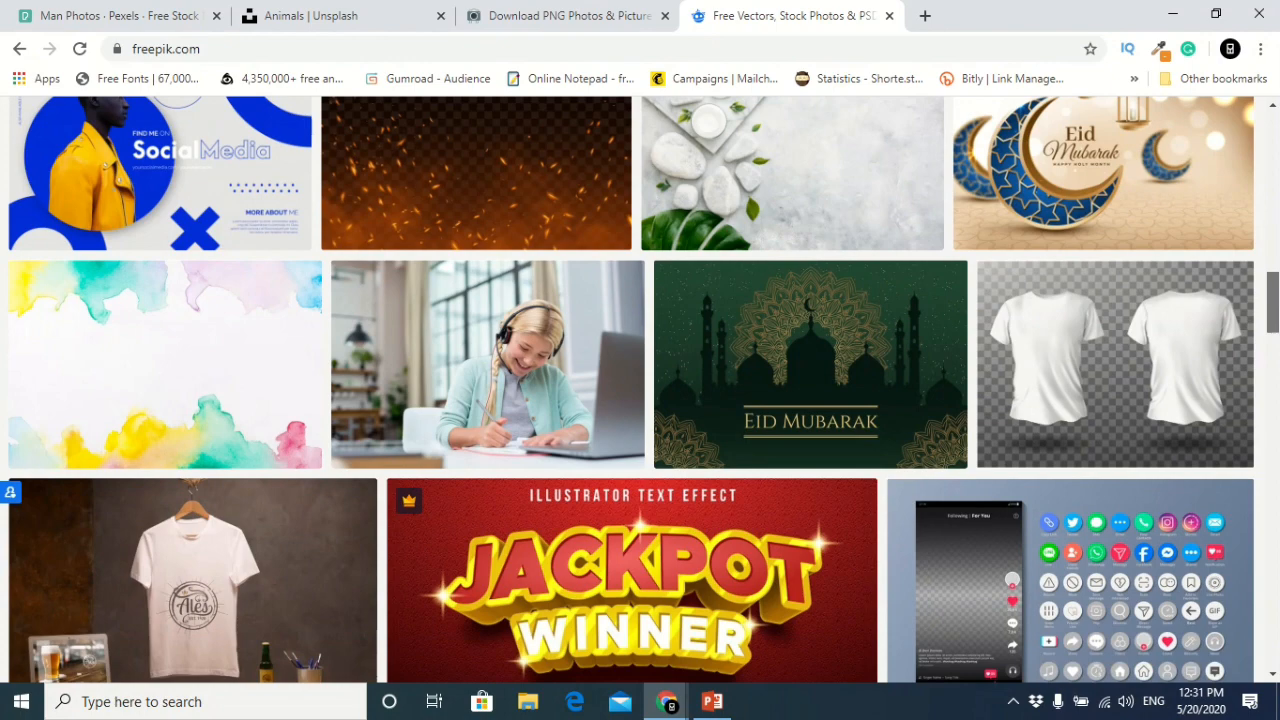
{"action": "scroll", "scroll_direction": "down", "scroll_amount": 3}
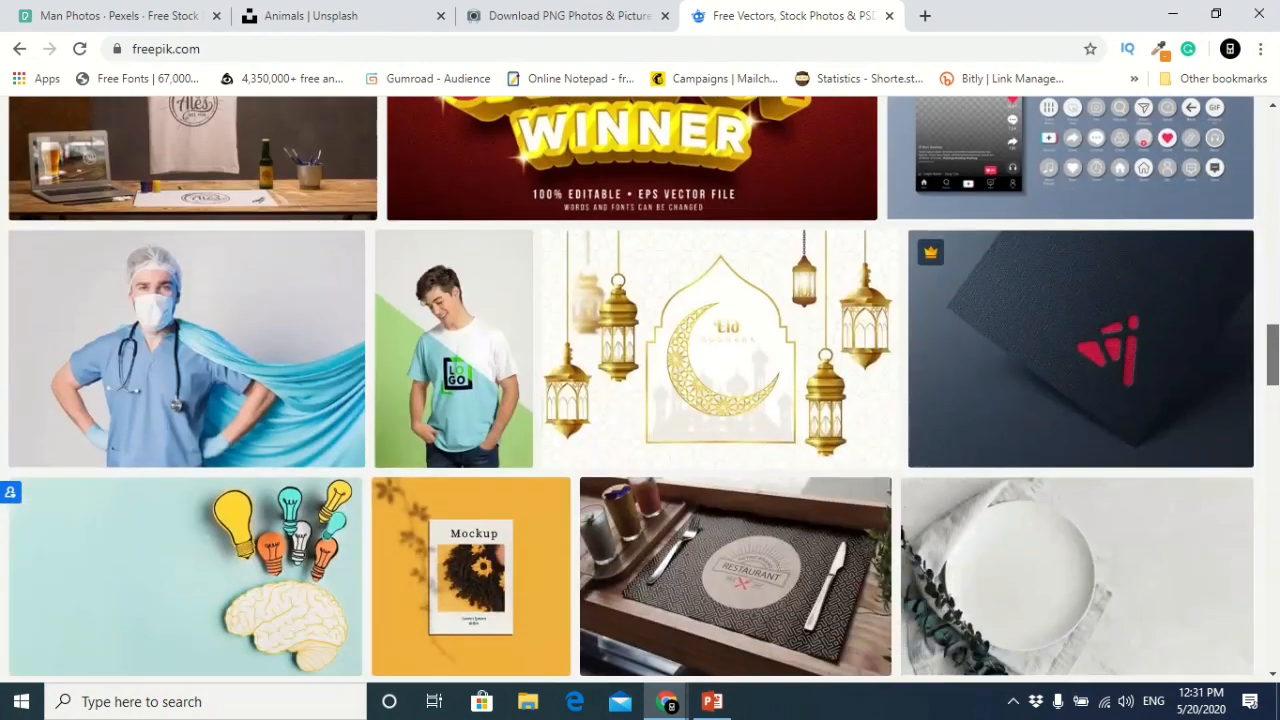
{"action": "scroll", "scroll_direction": "down", "scroll_amount": 3}
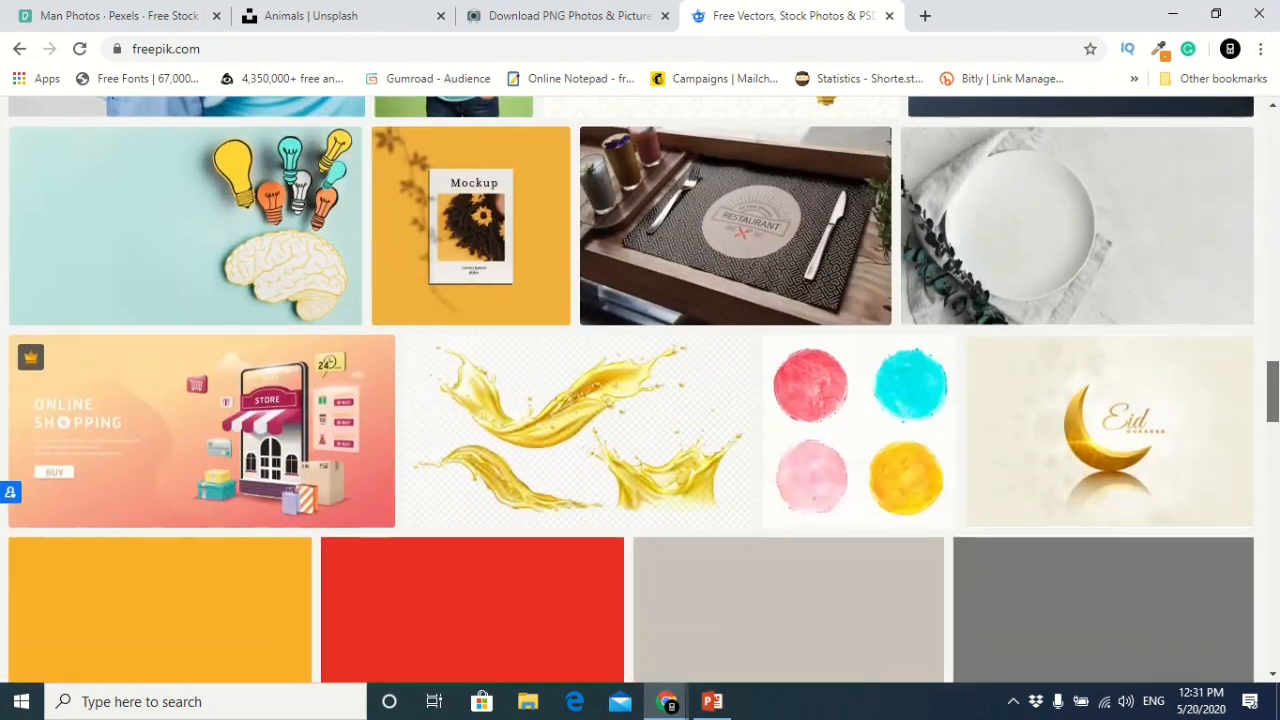
{"action": "scroll", "scroll_direction": "down", "scroll_amount": 3}
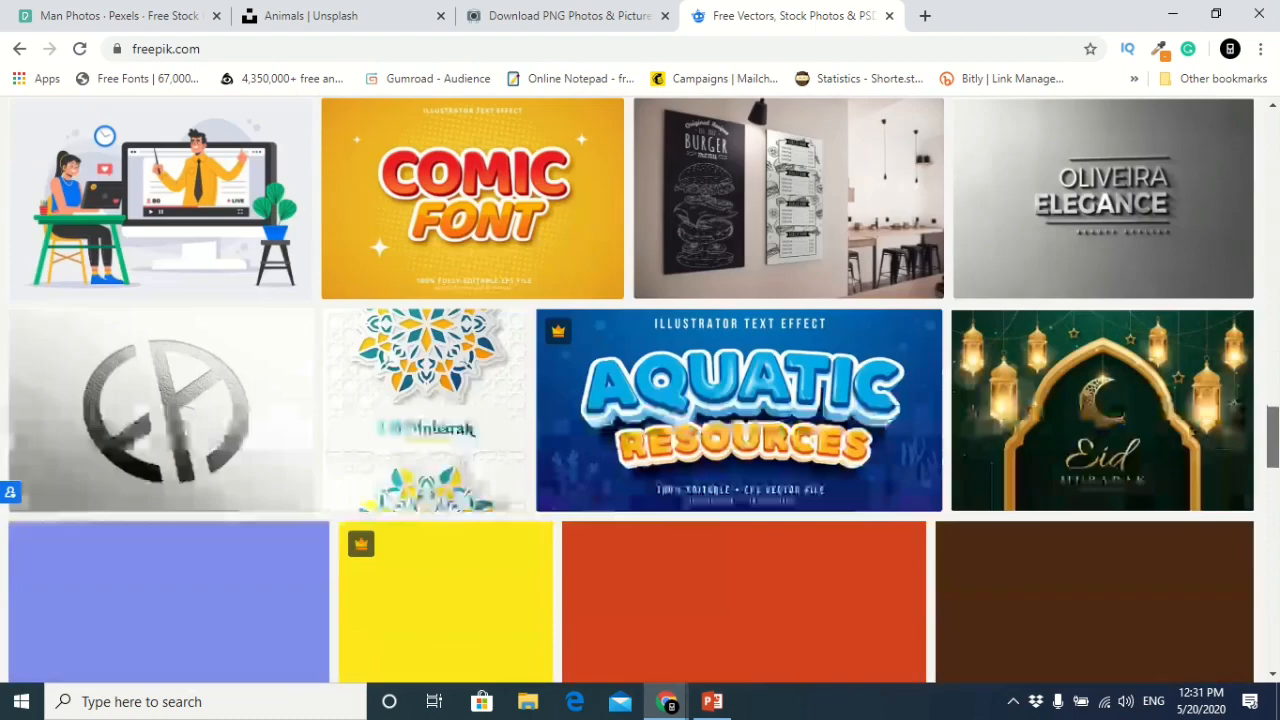
{"action": "scroll", "scroll_direction": "down", "scroll_amount": 3}
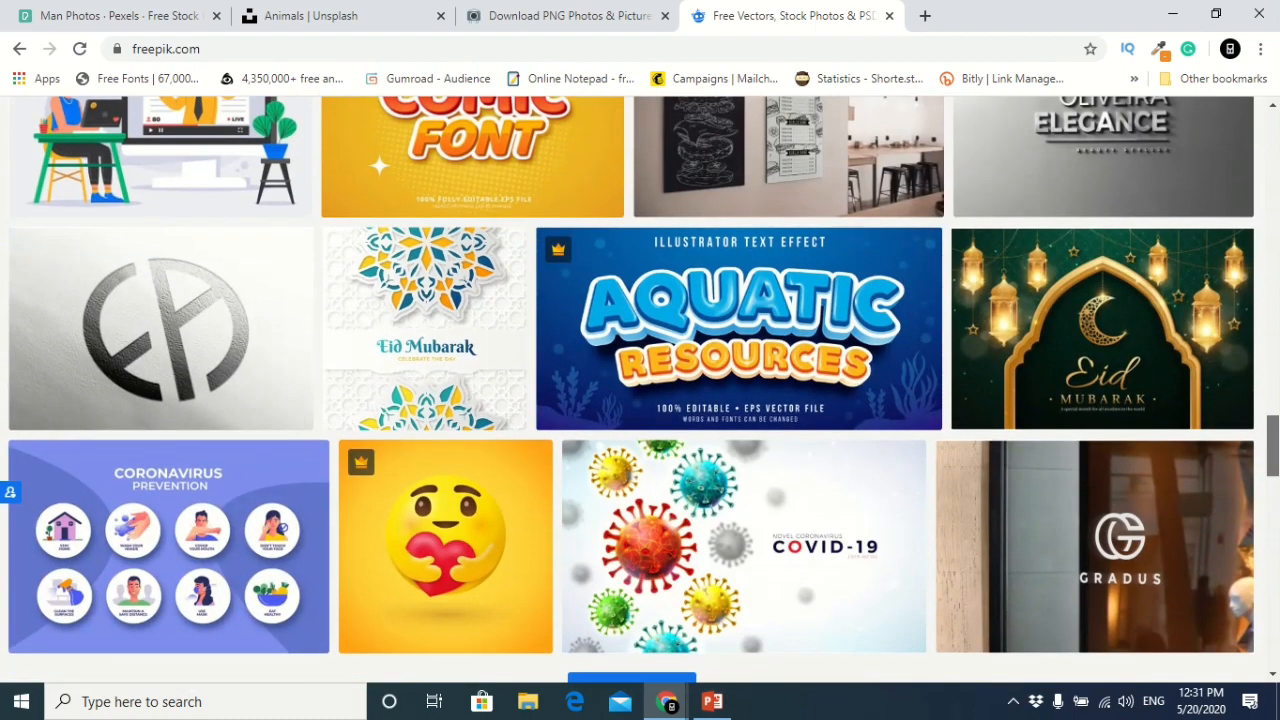
{"action": "scroll", "scroll_direction": "down", "scroll_amount": 3}
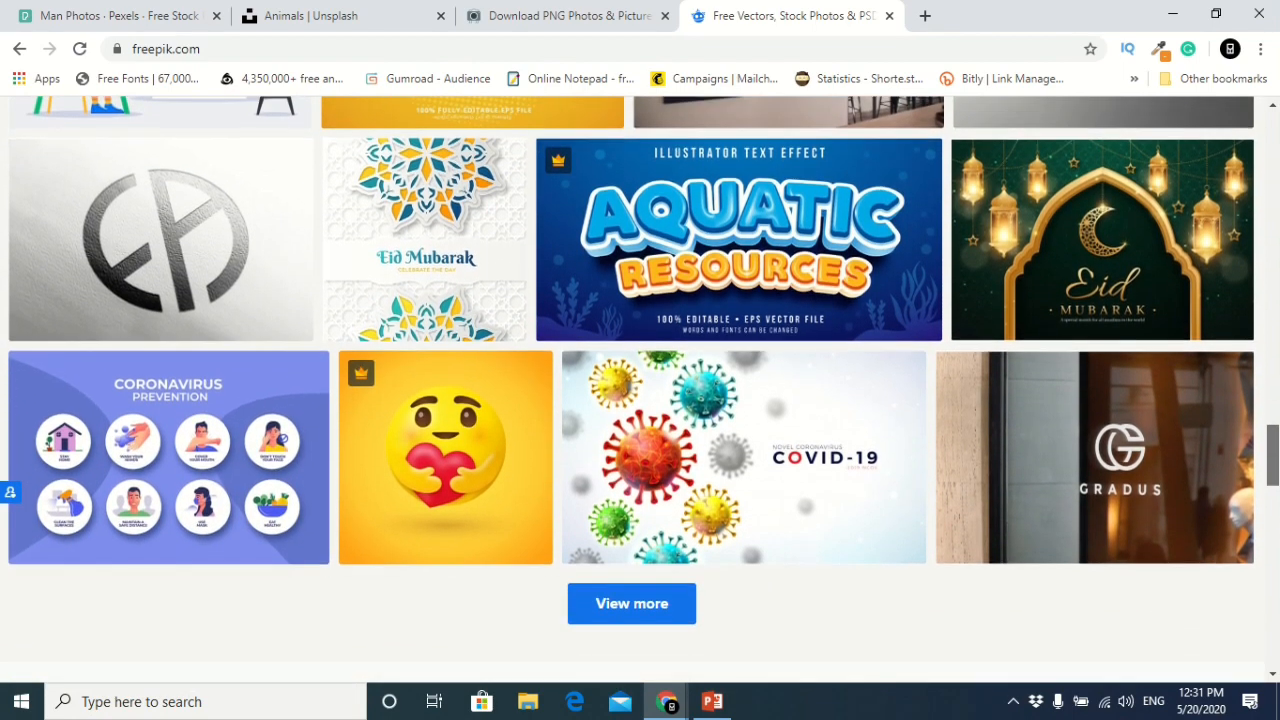
{"action": "scroll", "scroll_direction": "down", "scroll_amount": 3}
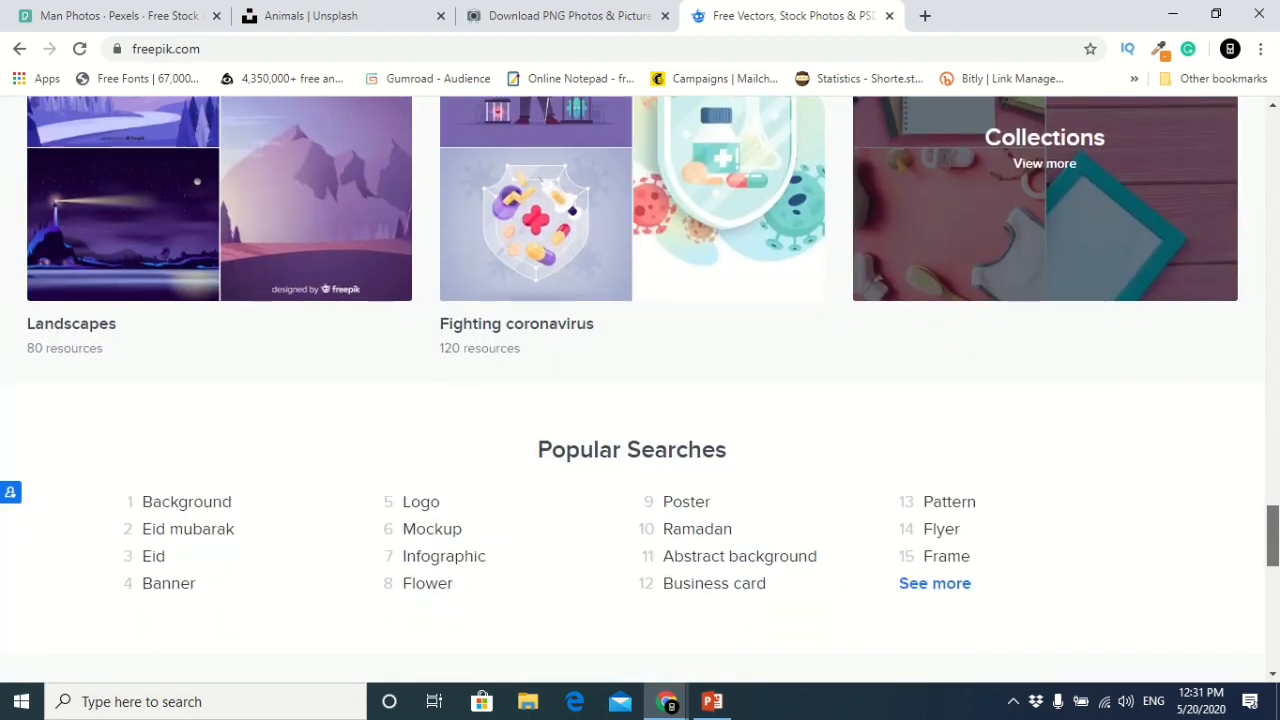
{"action": "scroll", "scroll_direction": "up", "scroll_amount": 3}
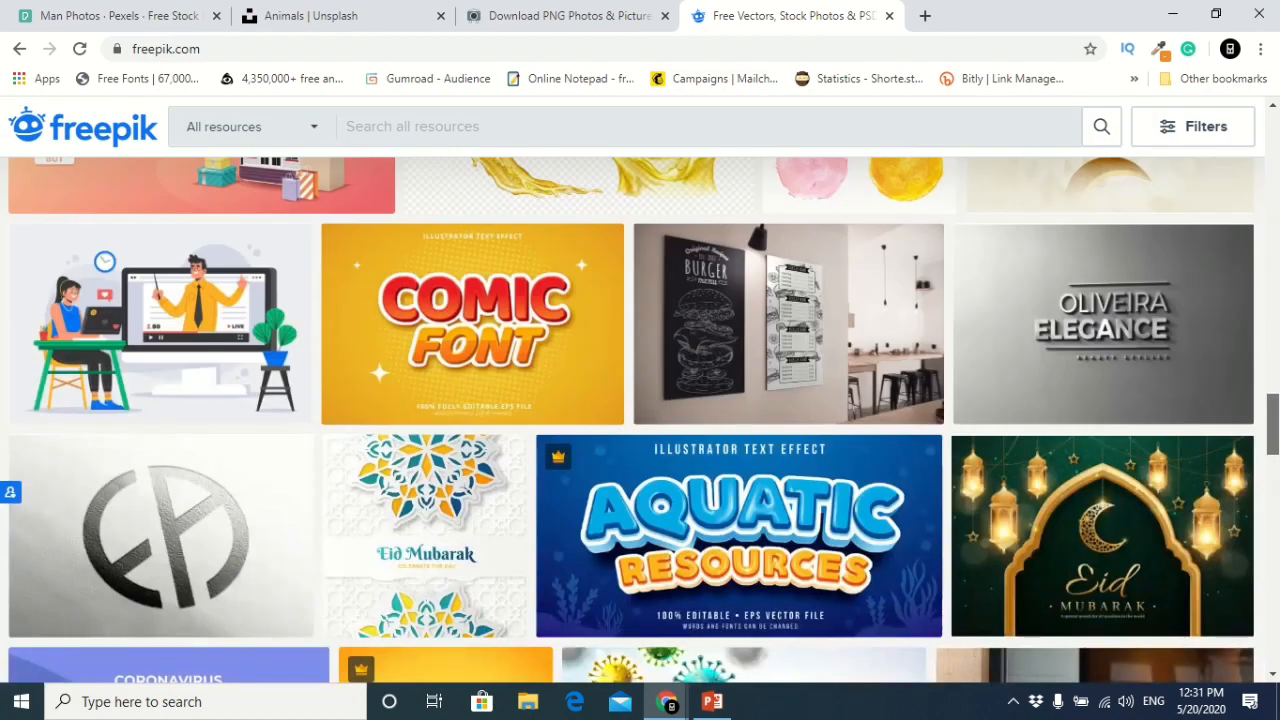
{"action": "scroll", "scroll_direction": "up", "scroll_amount": 3}
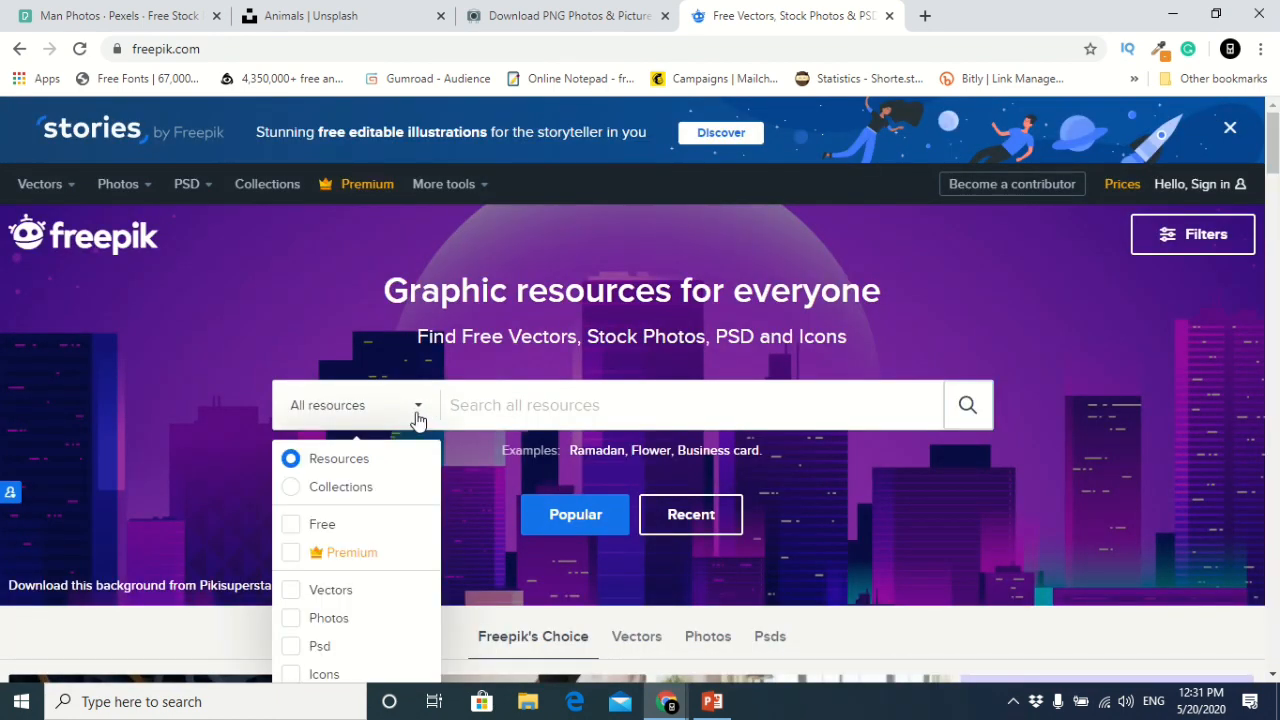
{"action": "mouse_move", "coordinate": [336, 556]}
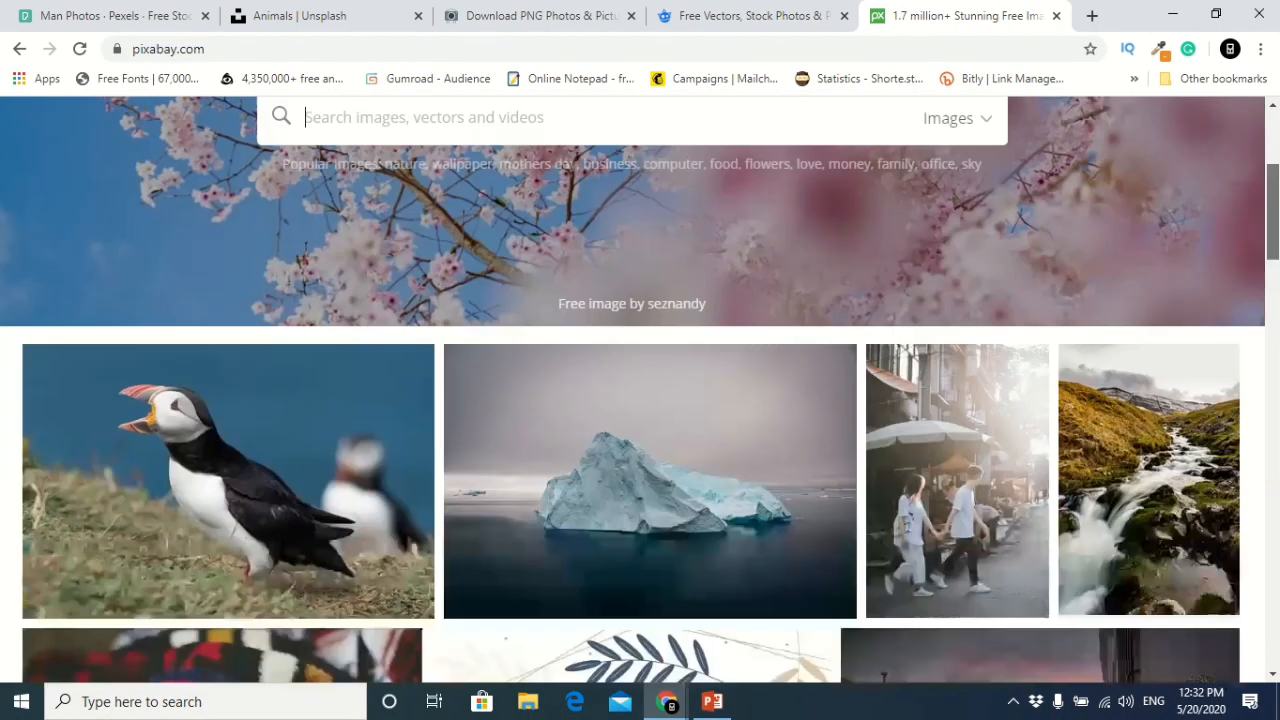
Browse the Pixabay image grid and return to the search at the top.
{"action": "scroll", "scroll_direction": "down", "scroll_amount": 3}
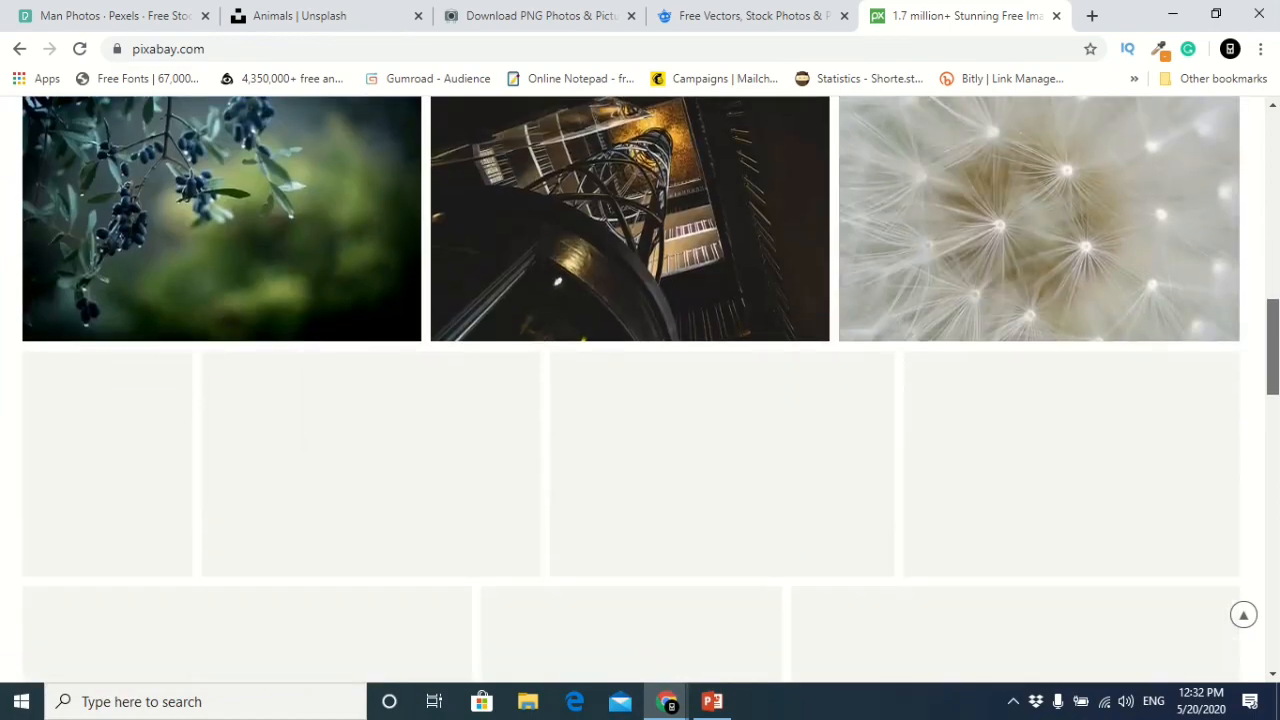
{"action": "scroll", "scroll_direction": "down", "scroll_amount": 3}
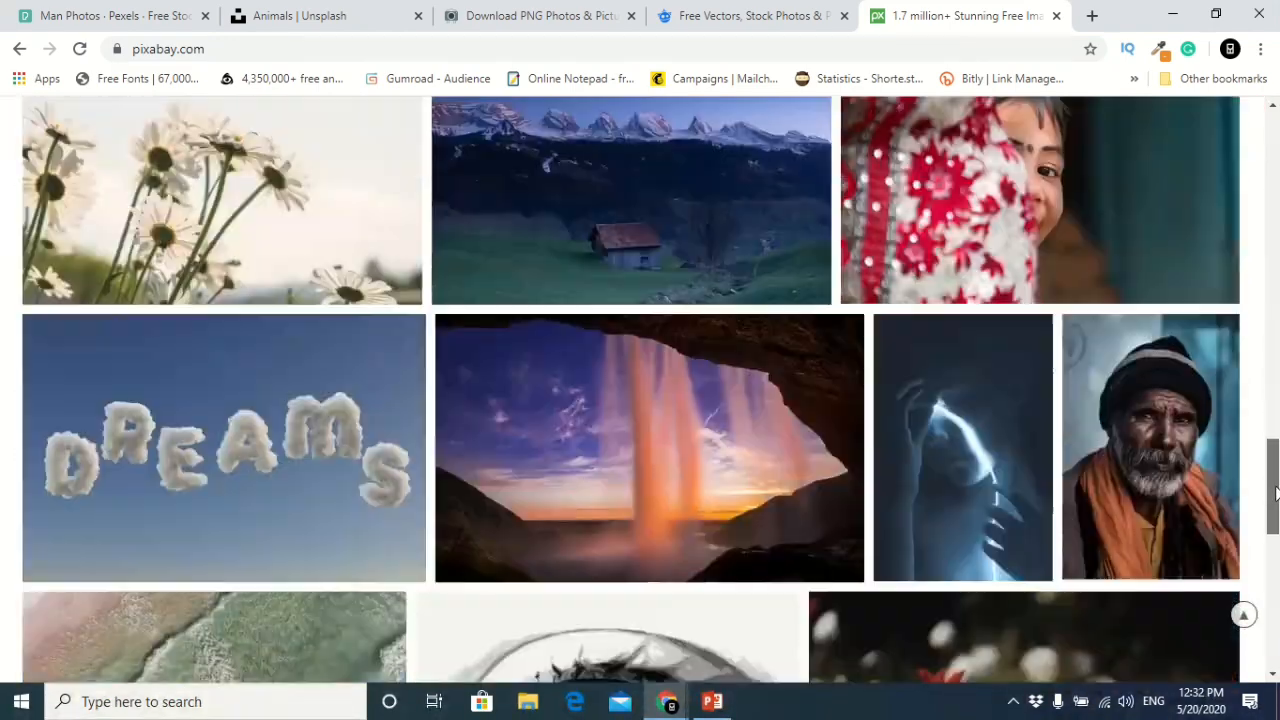
{"action": "scroll", "scroll_direction": "down", "scroll_amount": 3}
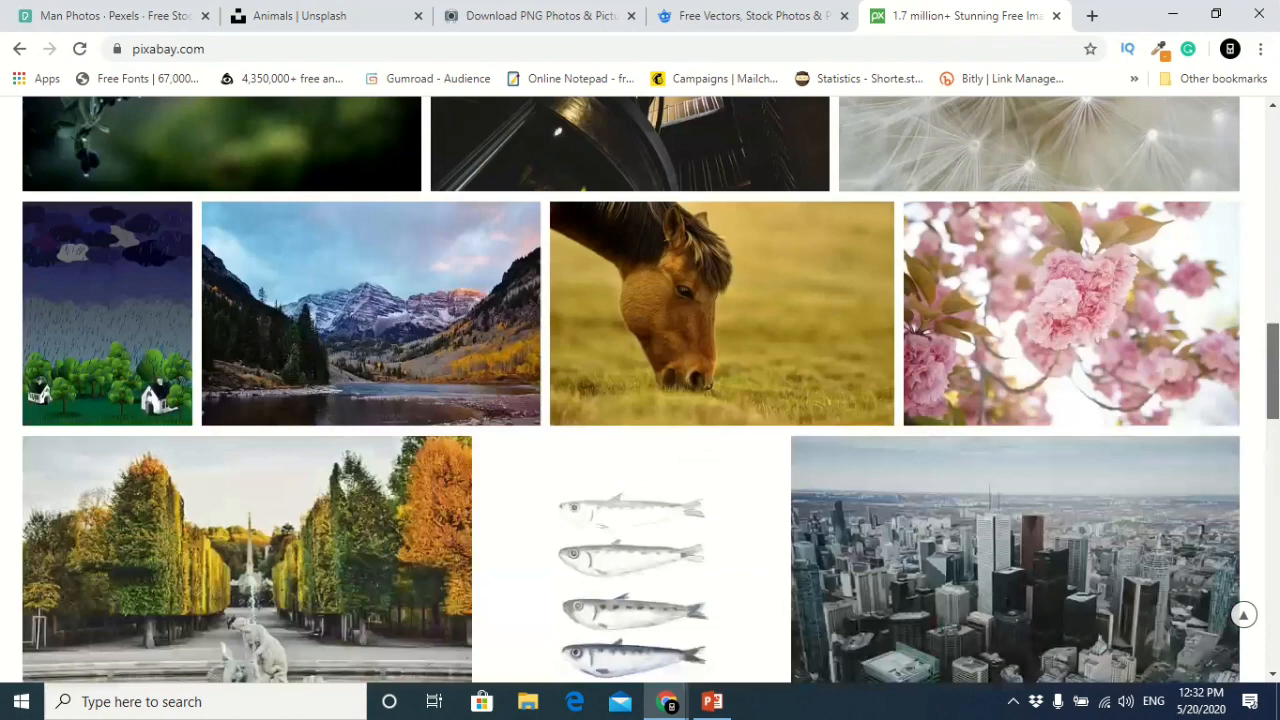
{"action": "scroll", "scroll_direction": "up", "scroll_amount": 3}
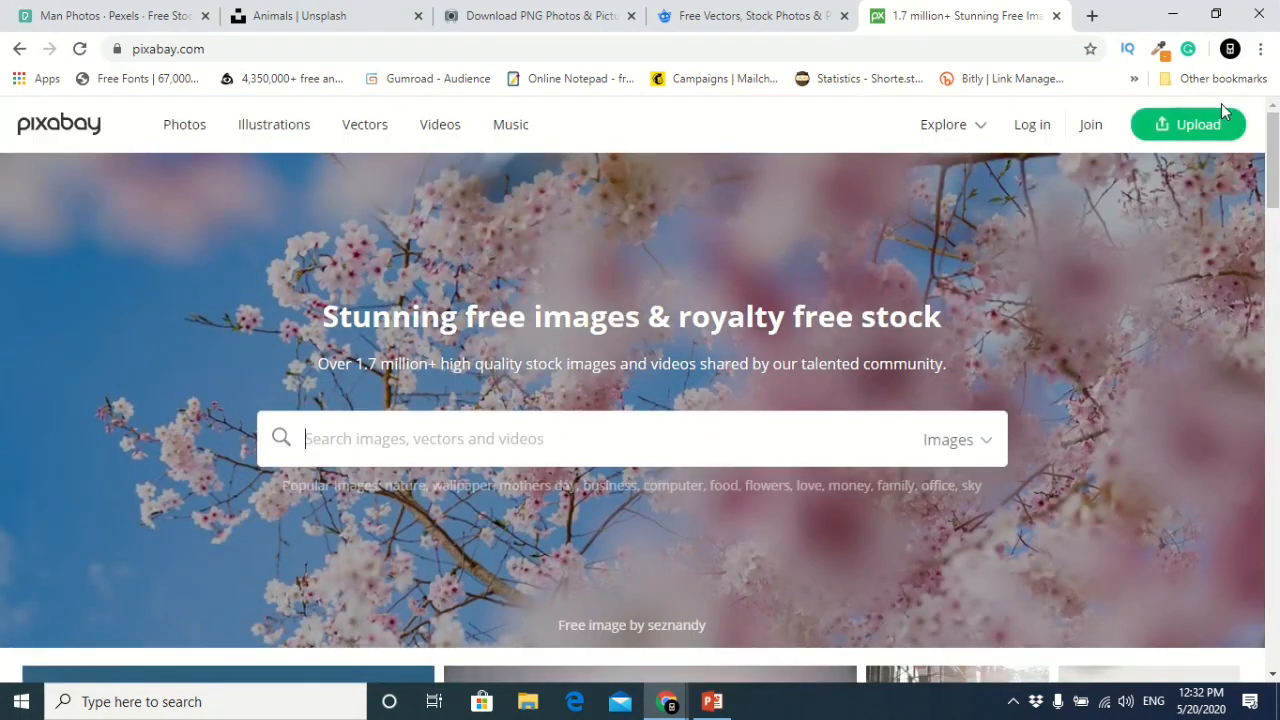
{"action": "mouse_move", "coordinate": [1116, 16]}
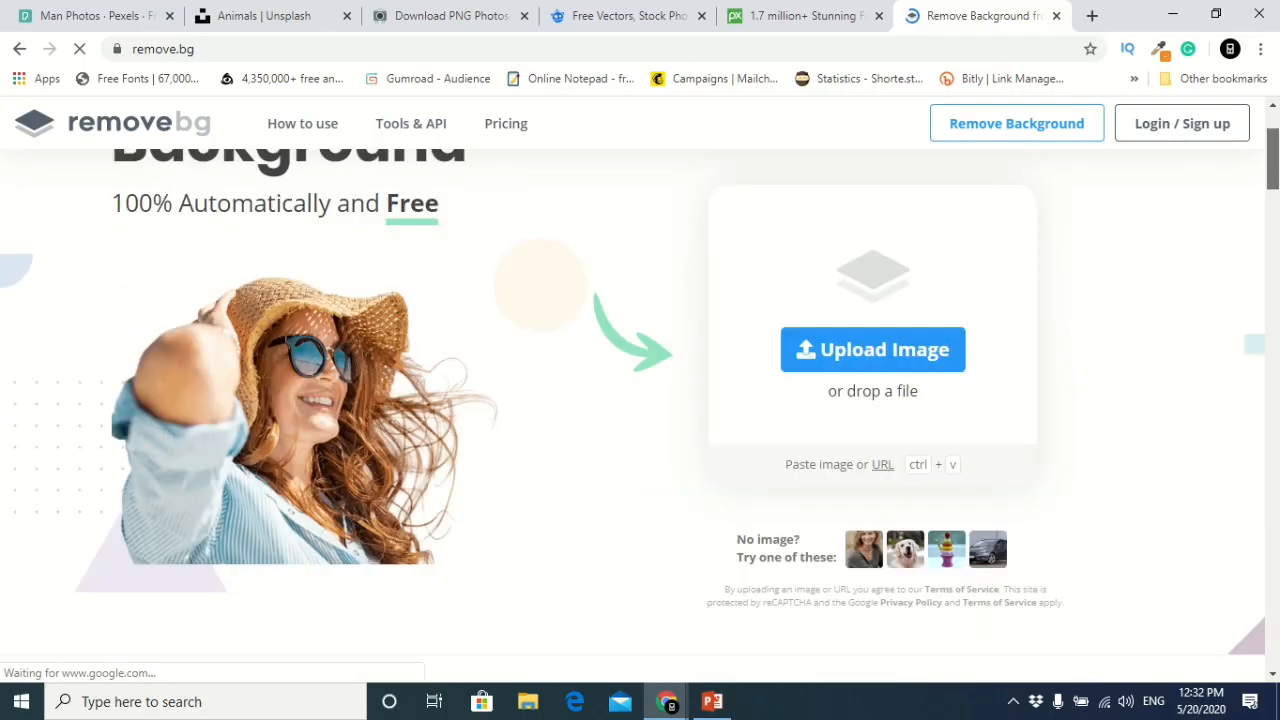
On remove.bg, go to Remove Background and submit a car image for upload.
{"action": "left_click", "coordinate": [1016, 124]}
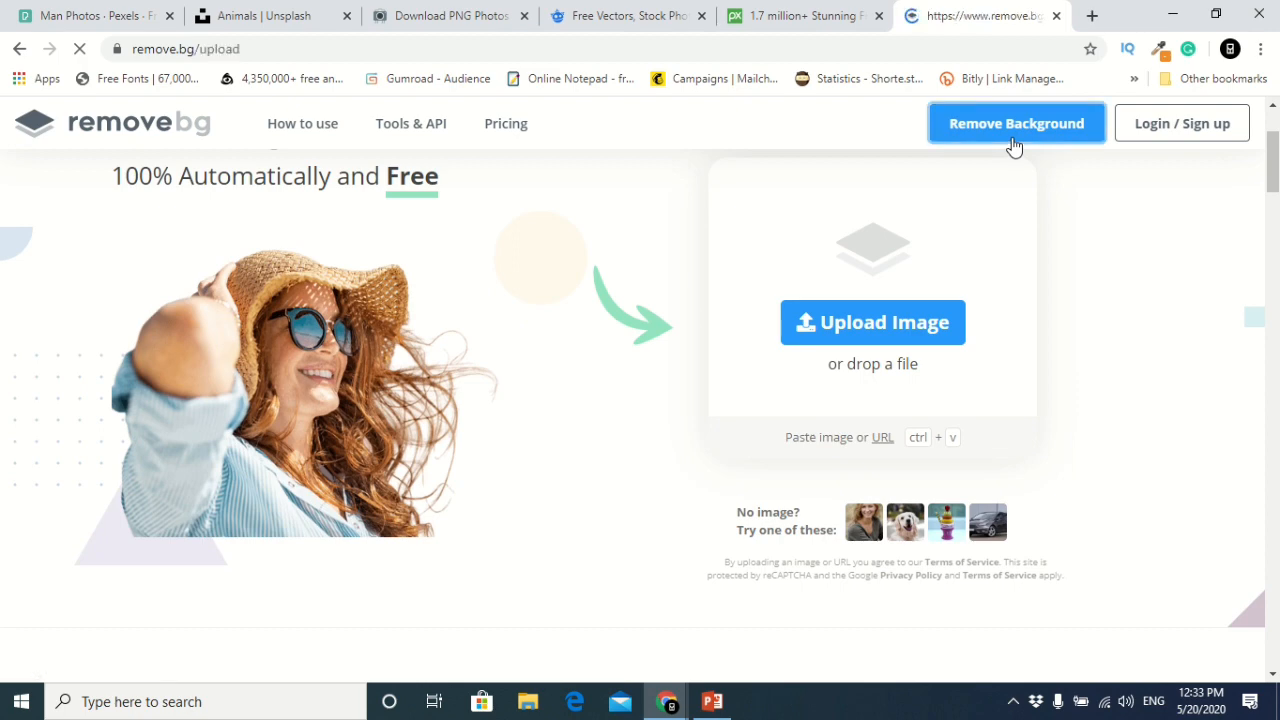
{"action": "left_click", "coordinate": [1016, 122]}
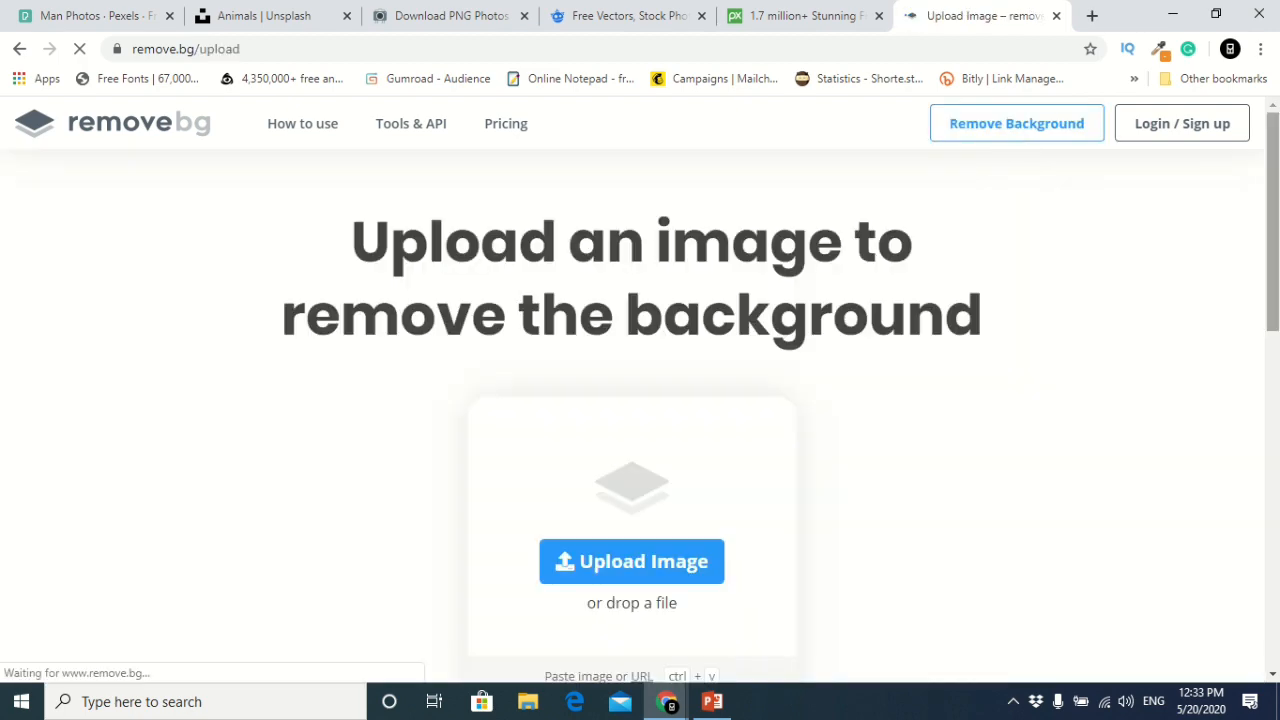
{"action": "scroll", "scroll_direction": "down", "scroll_amount": 3}
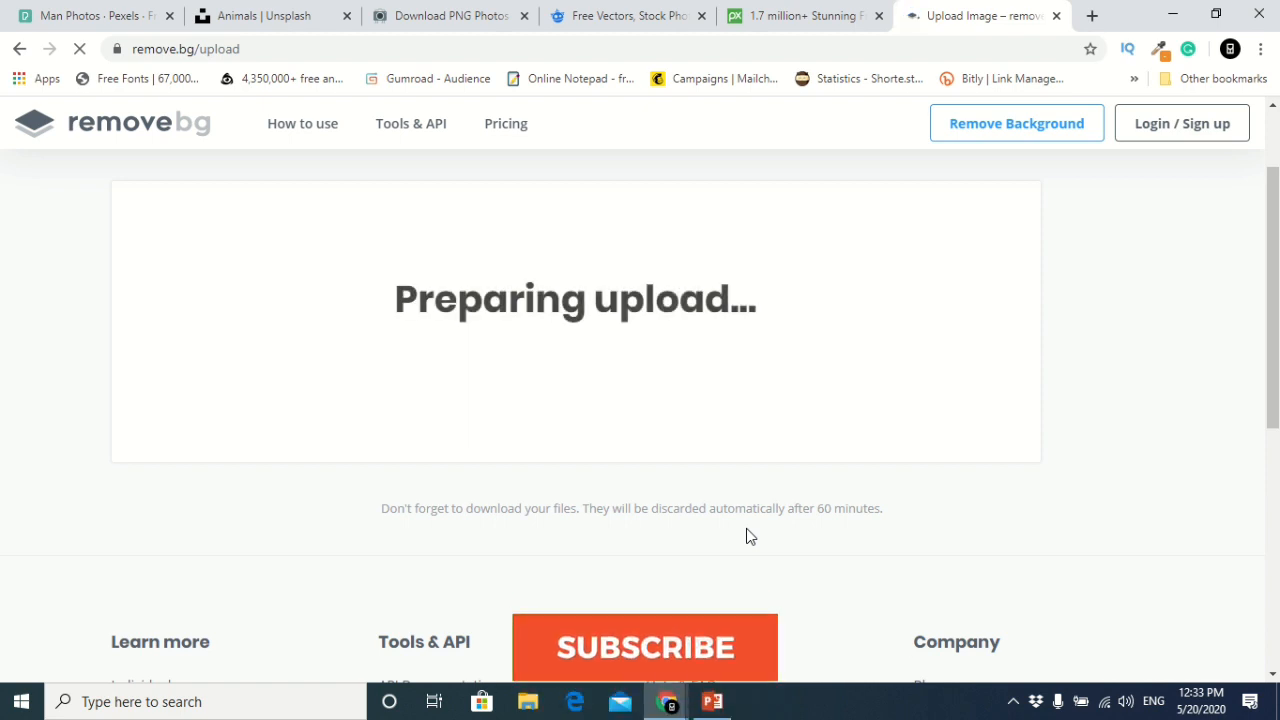
View the blue car cut-out beside the original, ready to download at 612 × 408.
{"action": "left_click", "coordinate": [644, 648]}
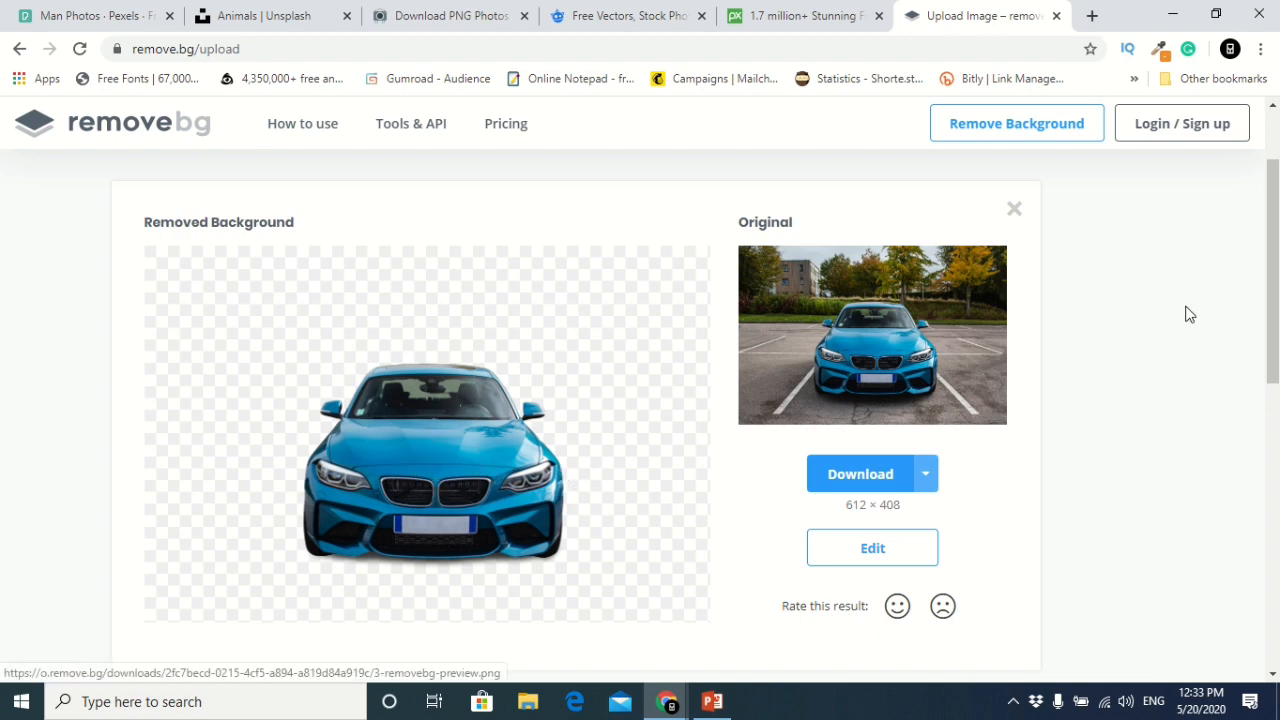
{"action": "scroll", "scroll_direction": "down", "scroll_amount": 3}
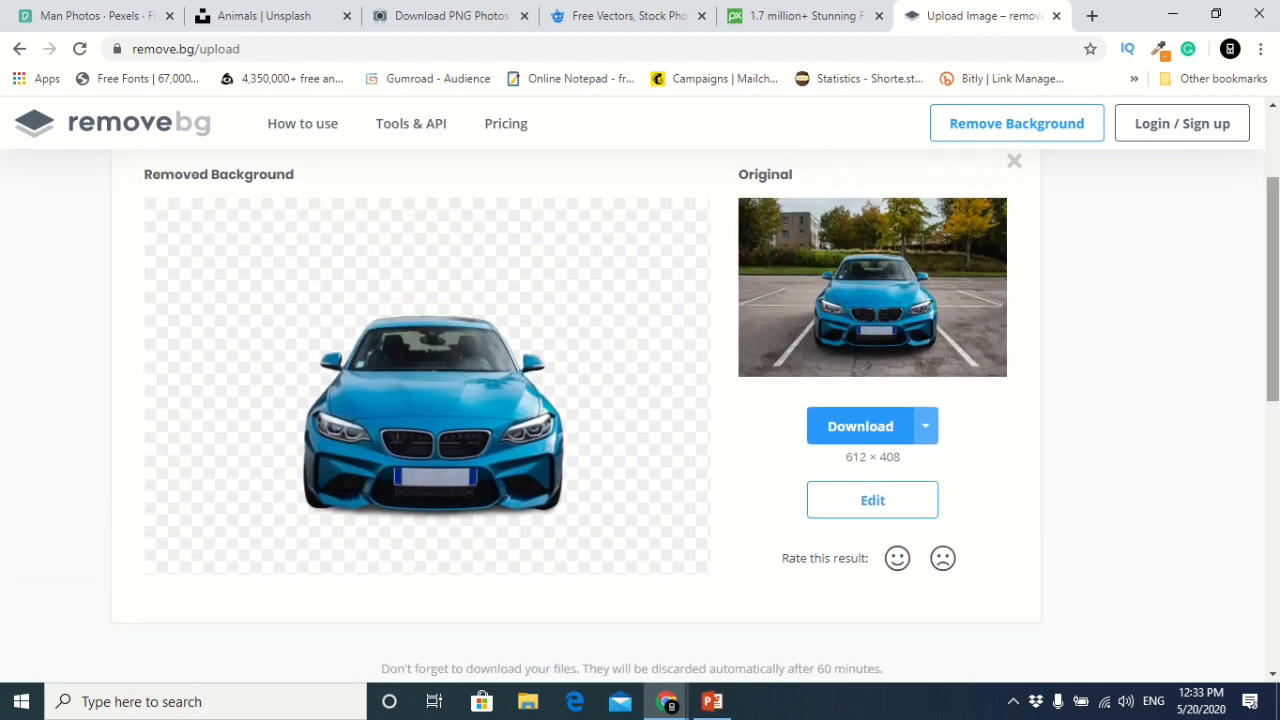
{"action": "left_click", "coordinate": [924, 424]}
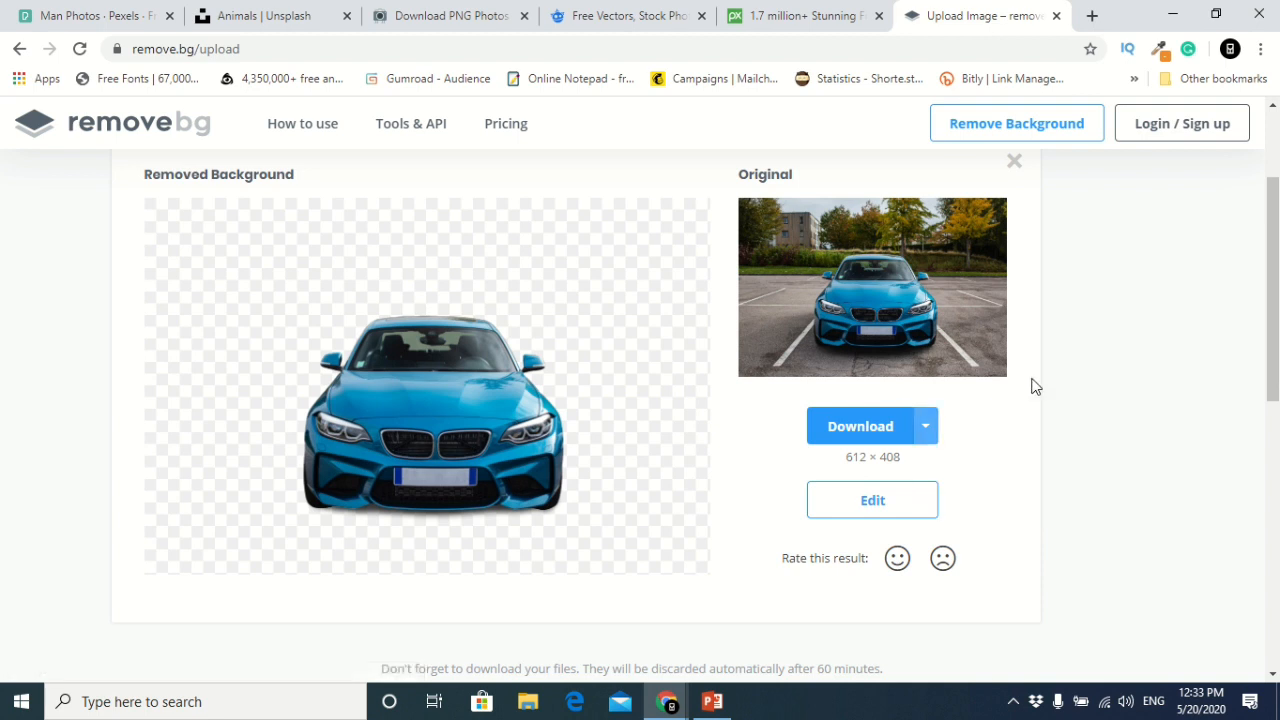
{"action": "mouse_move", "coordinate": [1058, 332]}
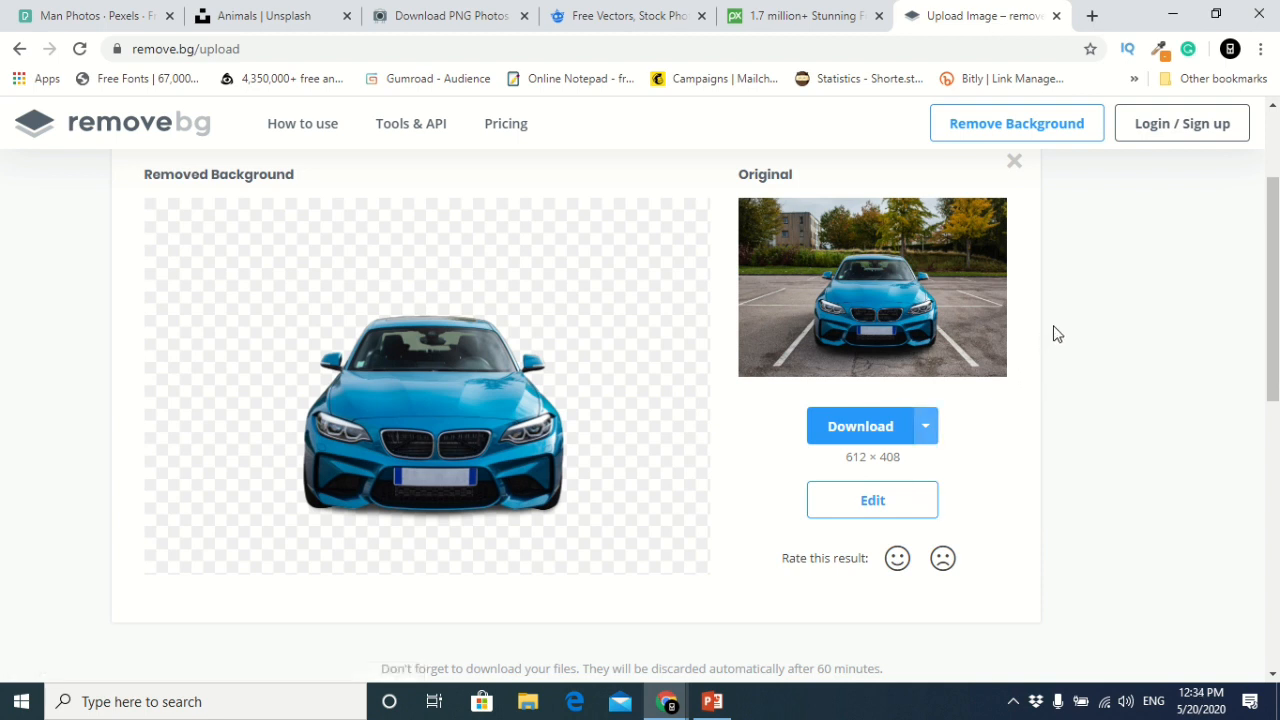